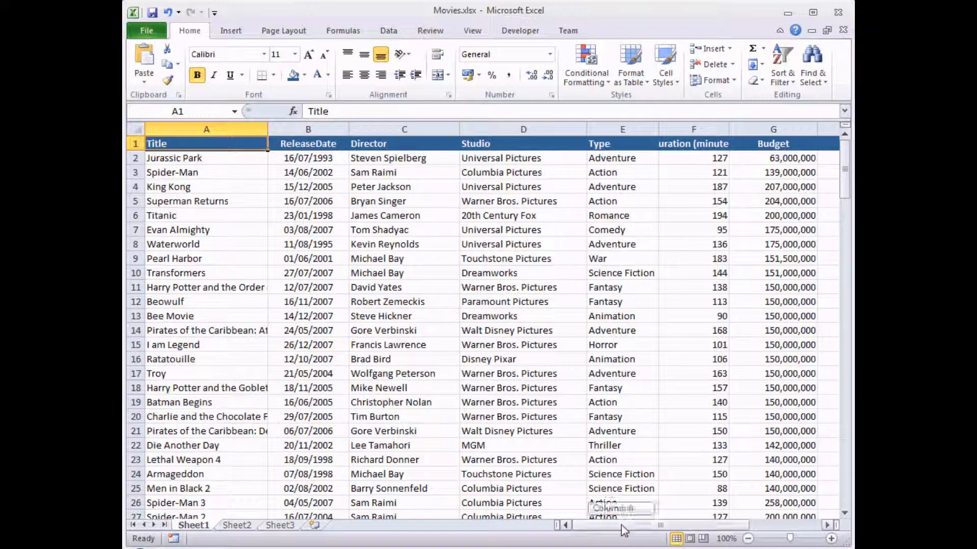
# Step: Scroll right and inspect the OscarNominations shading, including Titanic's 14 nominations
pyautogui.hscroll(3)
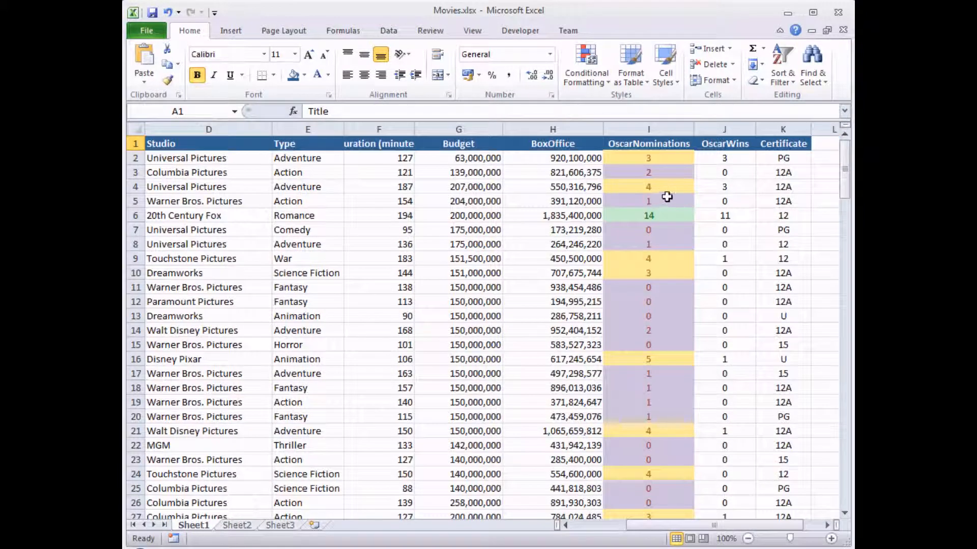
pyautogui.moveTo(668, 161)
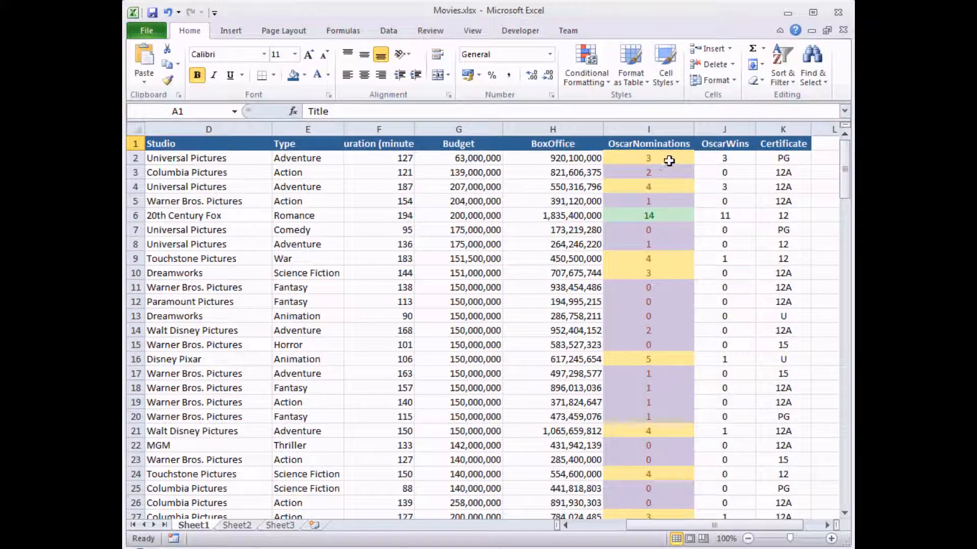
pyautogui.moveTo(660, 173)
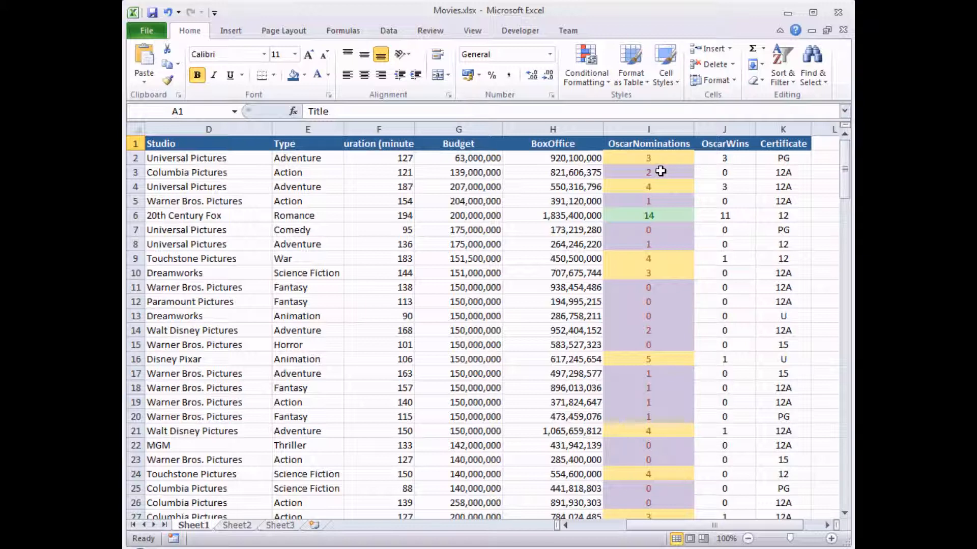
pyautogui.click(648, 172)
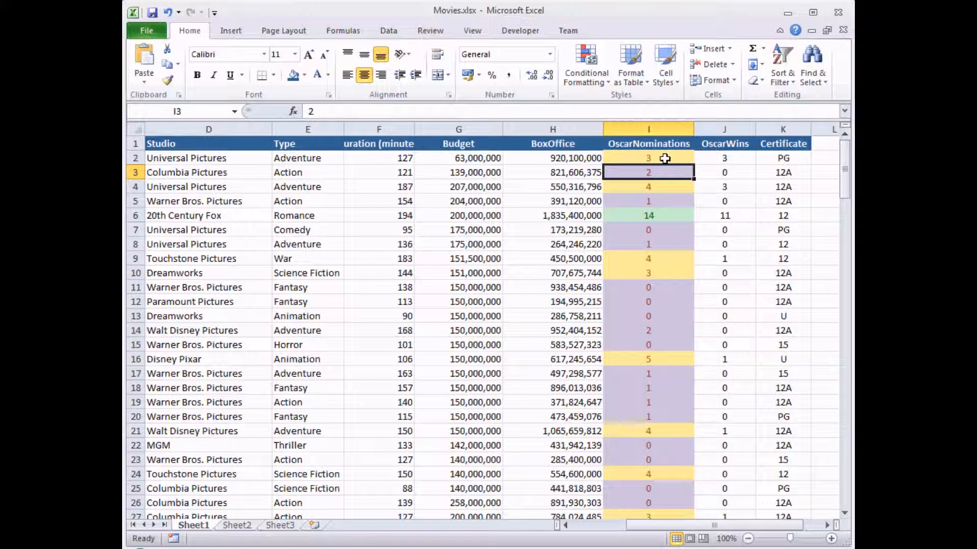
pyautogui.moveTo(671, 215)
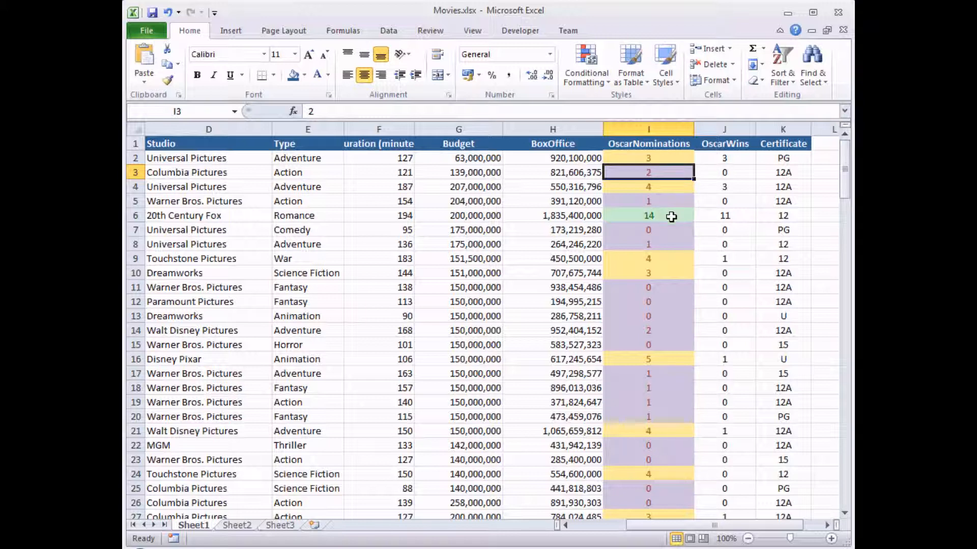
pyautogui.click(648, 215)
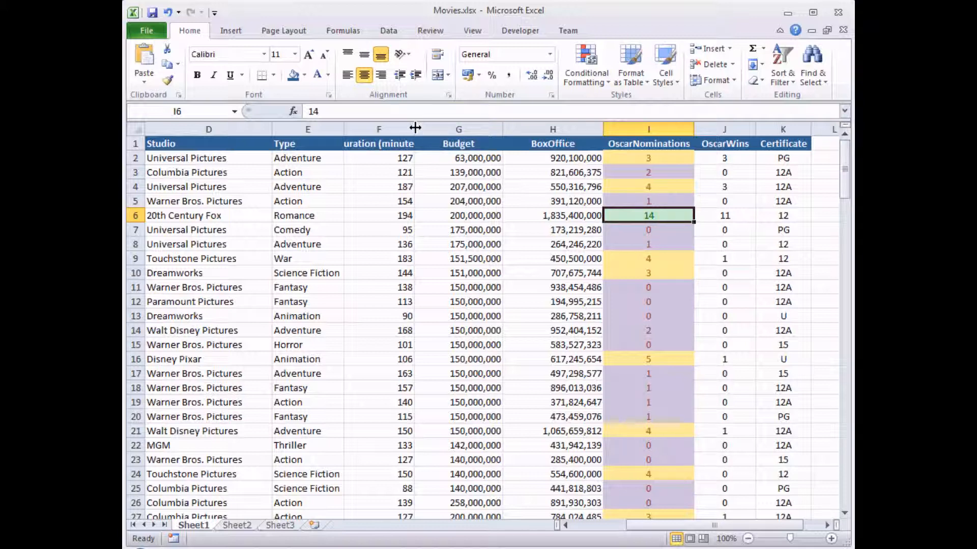
pyautogui.moveTo(346, 158)
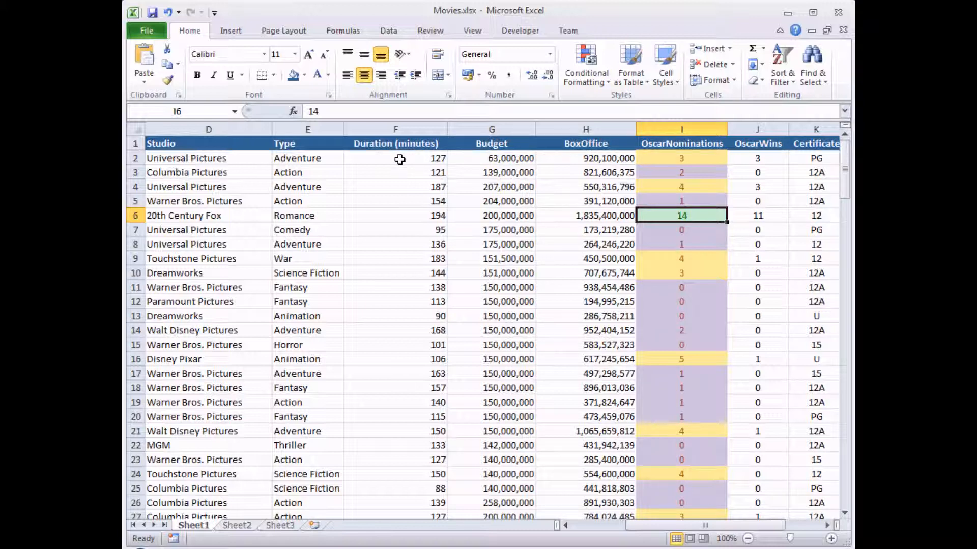
# Step: Add blue gradient fill data bars to the Duration values in F2:F161
pyautogui.click(394, 158)
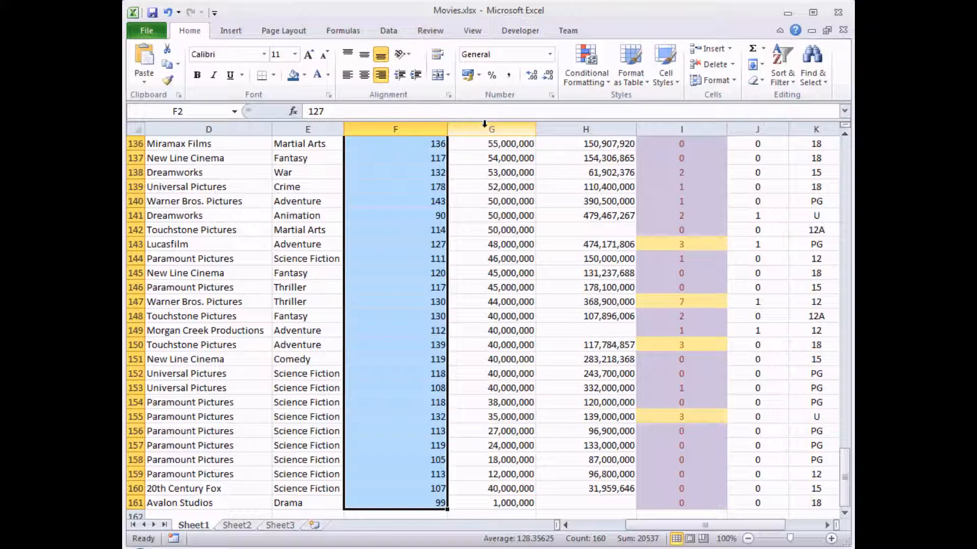
pyautogui.click(585, 64)
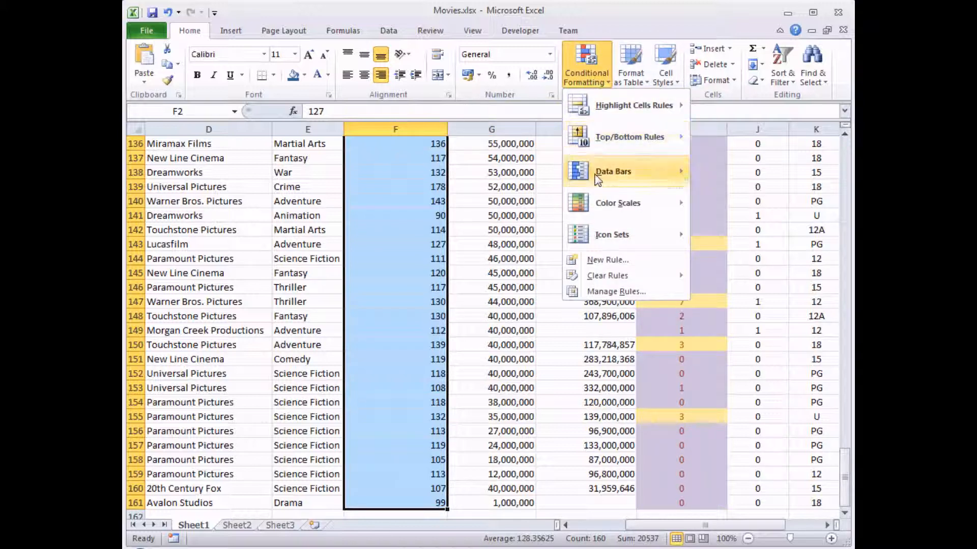
pyautogui.click(613, 172)
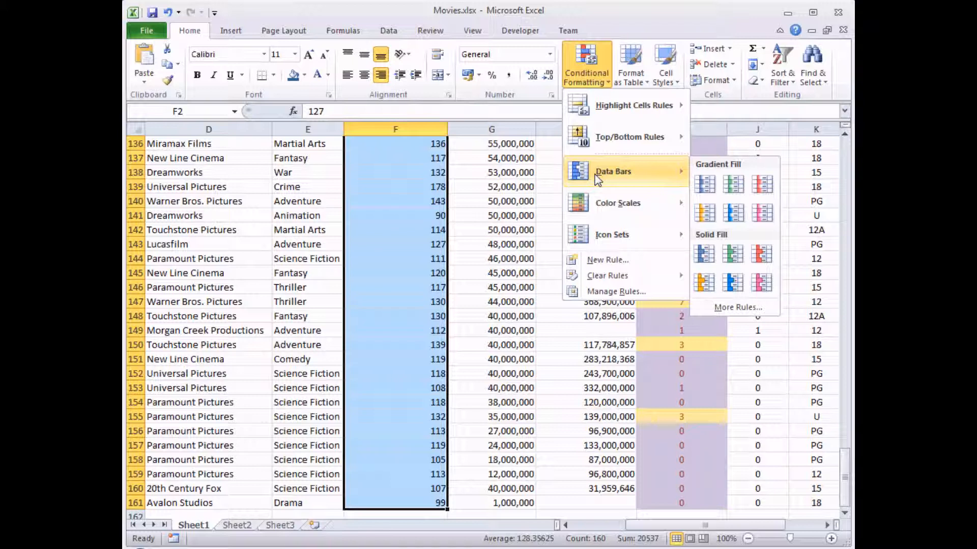
pyautogui.moveTo(663, 181)
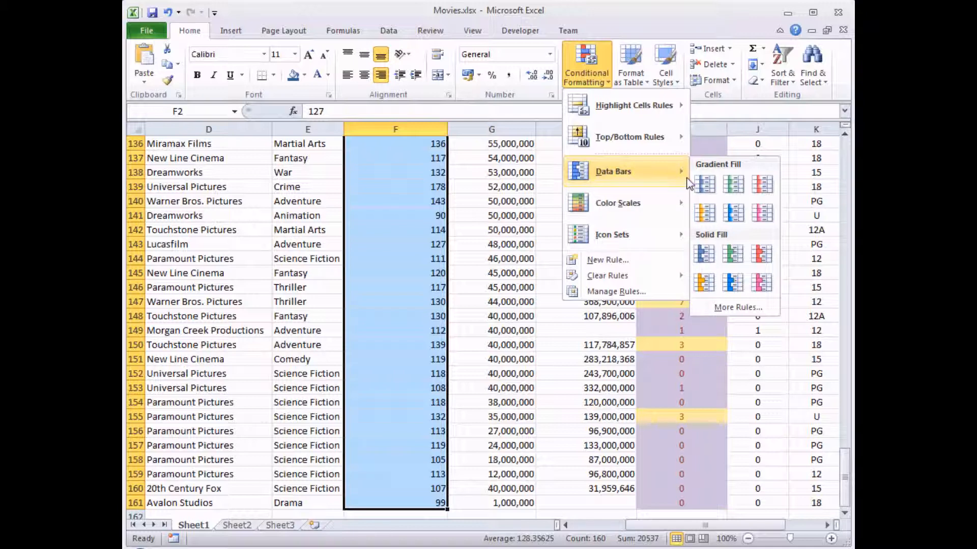
pyautogui.moveTo(704, 184)
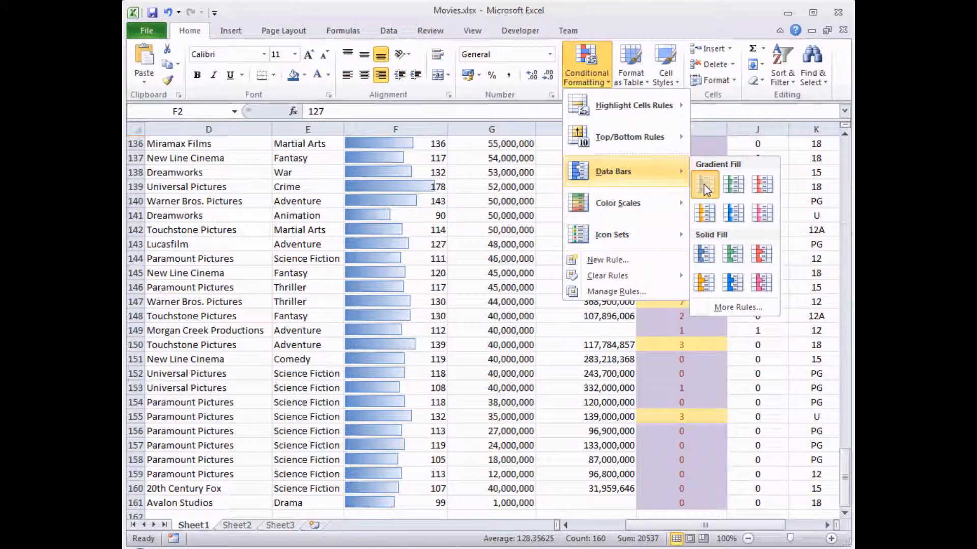
pyautogui.click(703, 183)
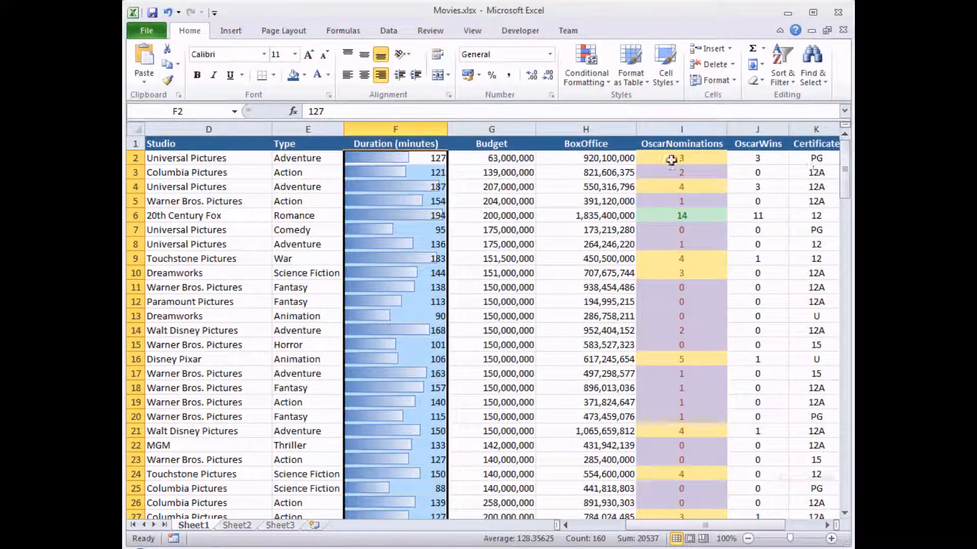
# Step: Widen the Duration column, then narrow it back while viewing Titanic's 194-minute bar
pyautogui.click(395, 215)
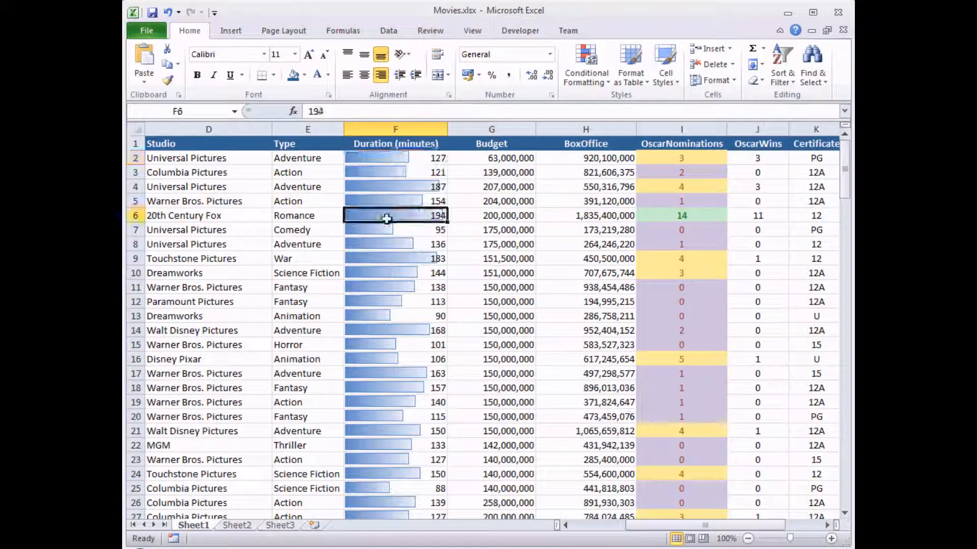
pyautogui.moveTo(405, 320)
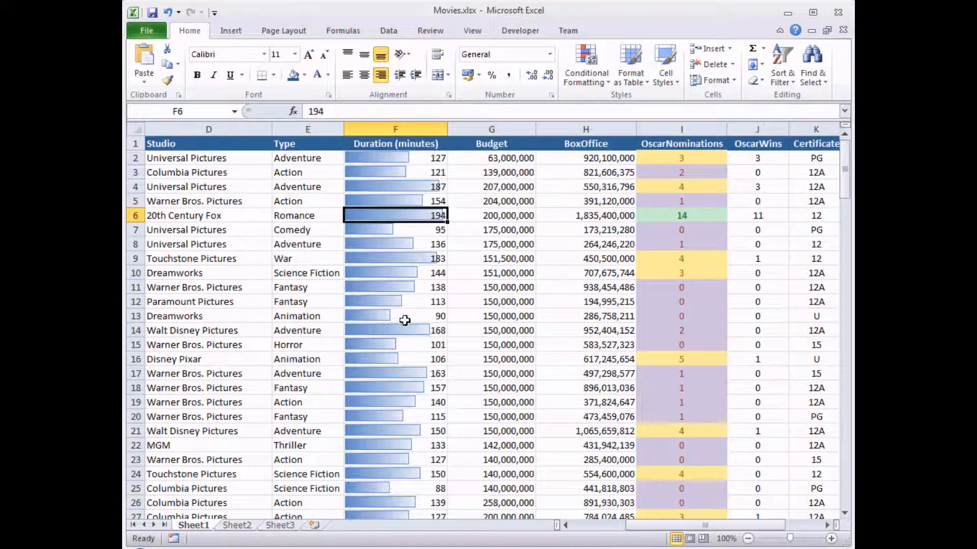
pyautogui.moveTo(445, 156)
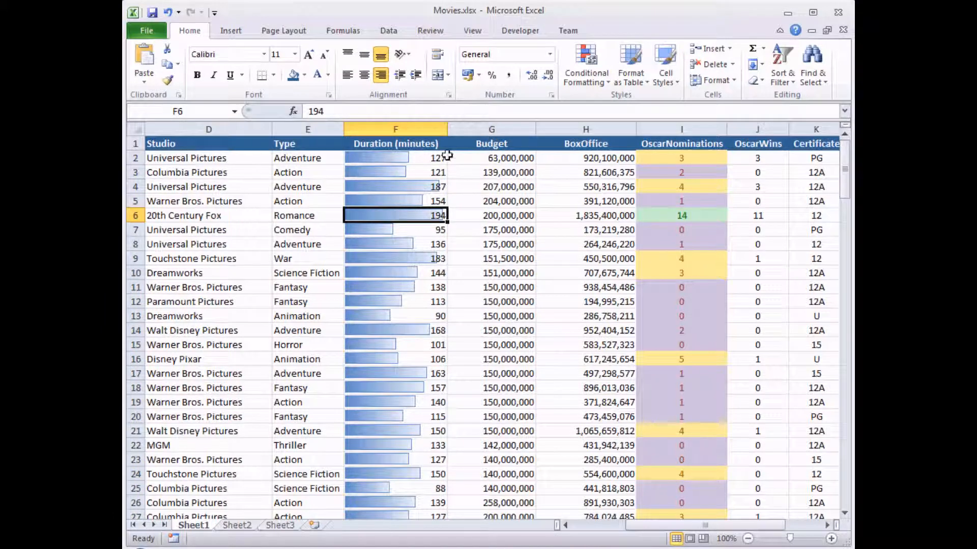
pyautogui.moveTo(546, 130); pyautogui.dragTo(525, 131)
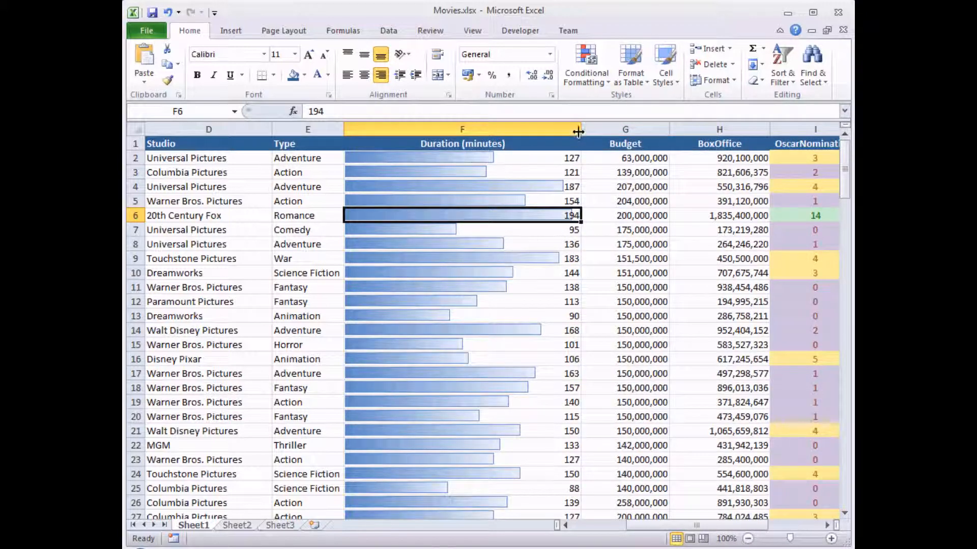
pyautogui.moveTo(578, 131); pyautogui.dragTo(464, 131)
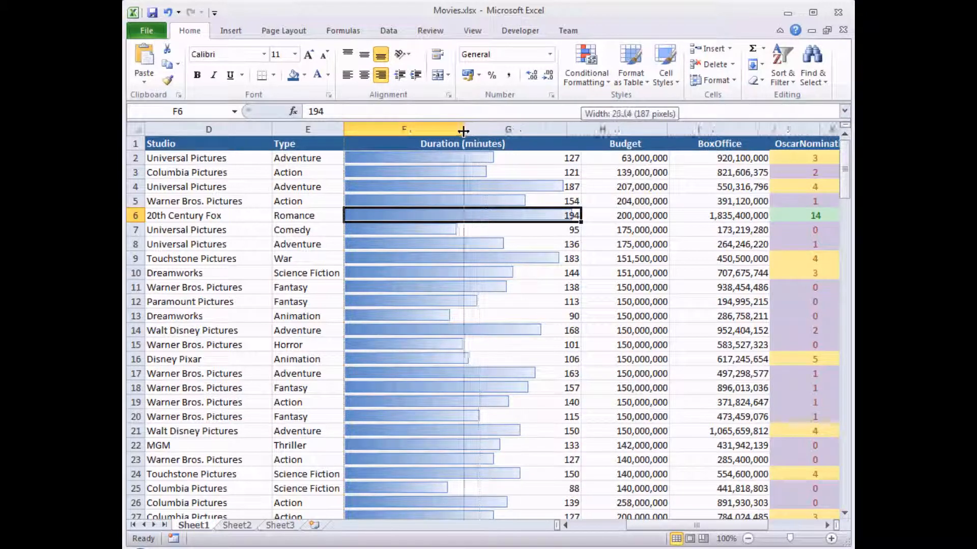
pyautogui.moveTo(464, 128); pyautogui.dragTo(402, 128)
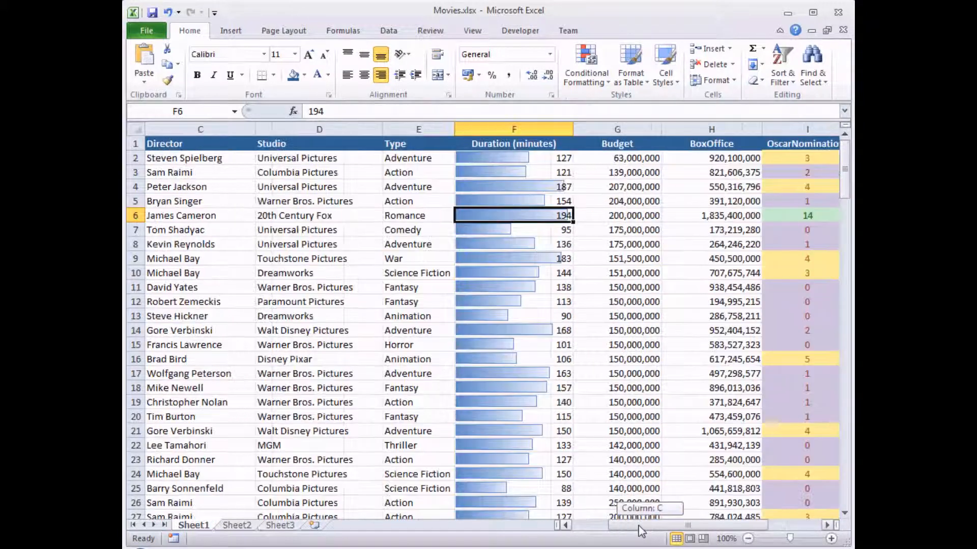
# Step: Compare the data bars for Men in Black 2's 88 minutes and the first duration, 127
pyautogui.hscroll(-3)
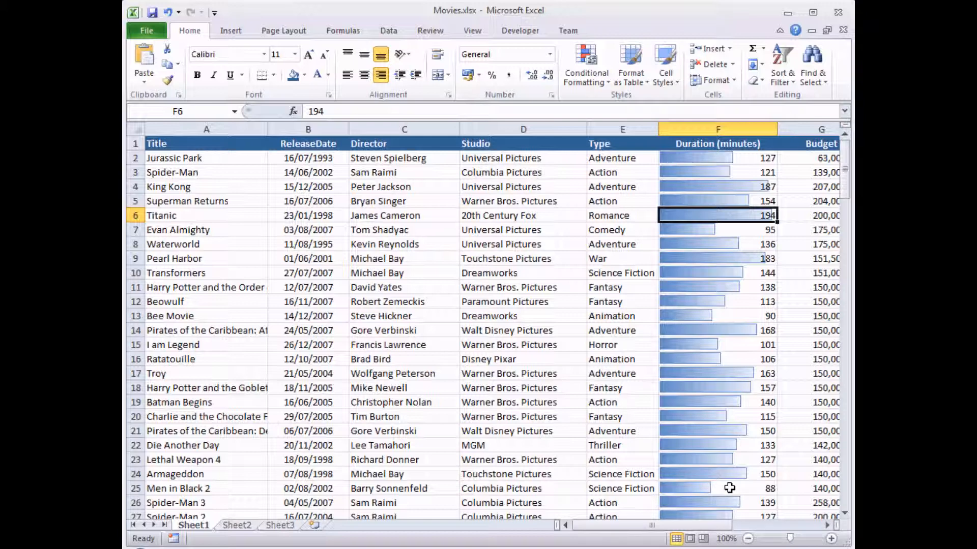
pyautogui.click(718, 488)
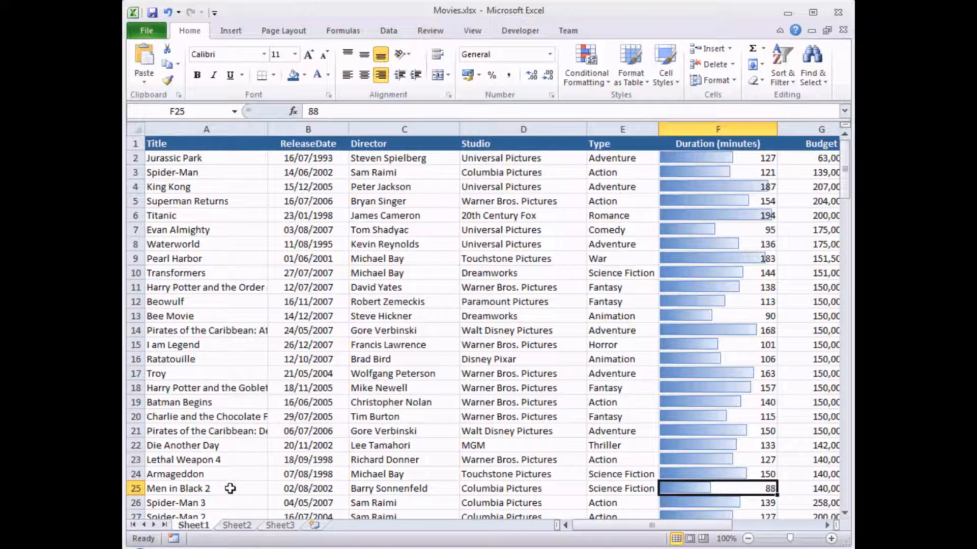
pyautogui.moveTo(716, 485)
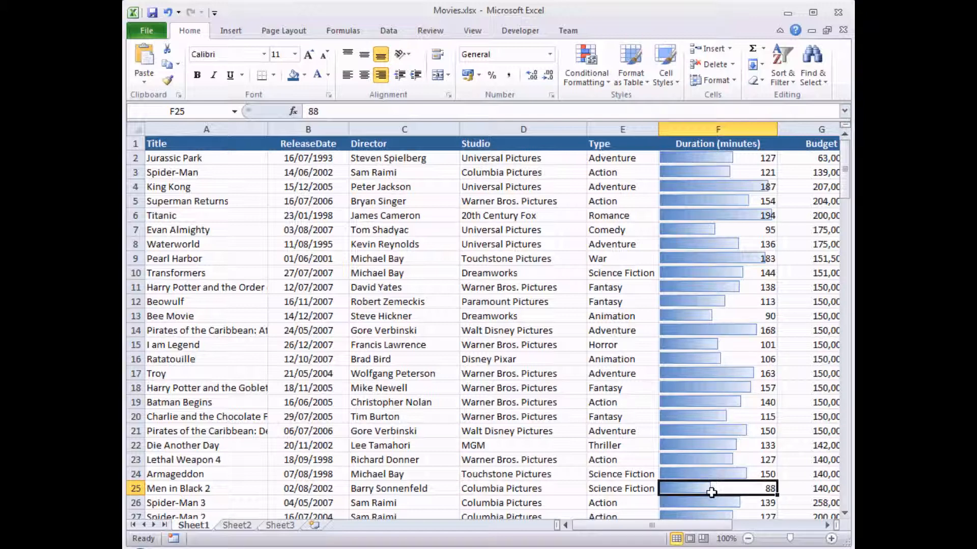
pyautogui.moveTo(690, 160)
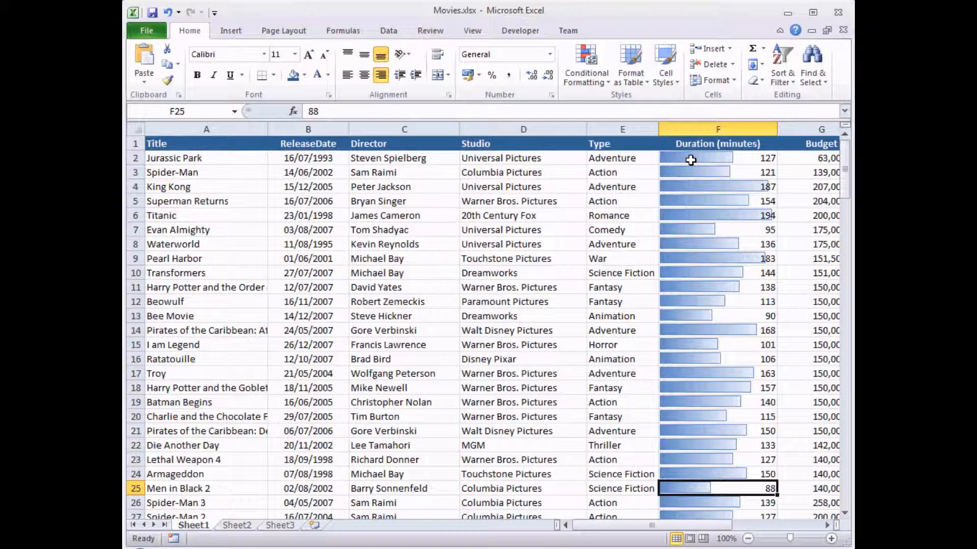
pyautogui.moveTo(687, 157)
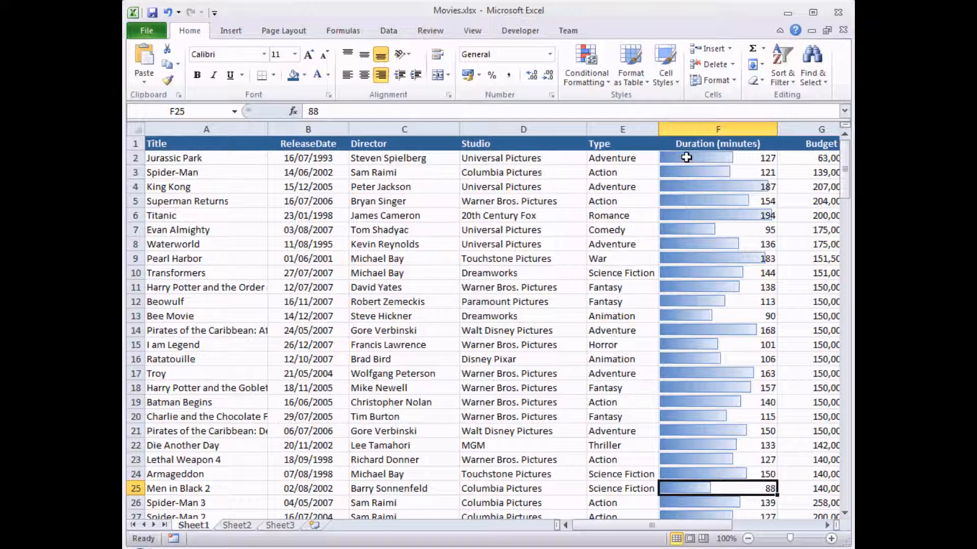
pyautogui.click(717, 158)
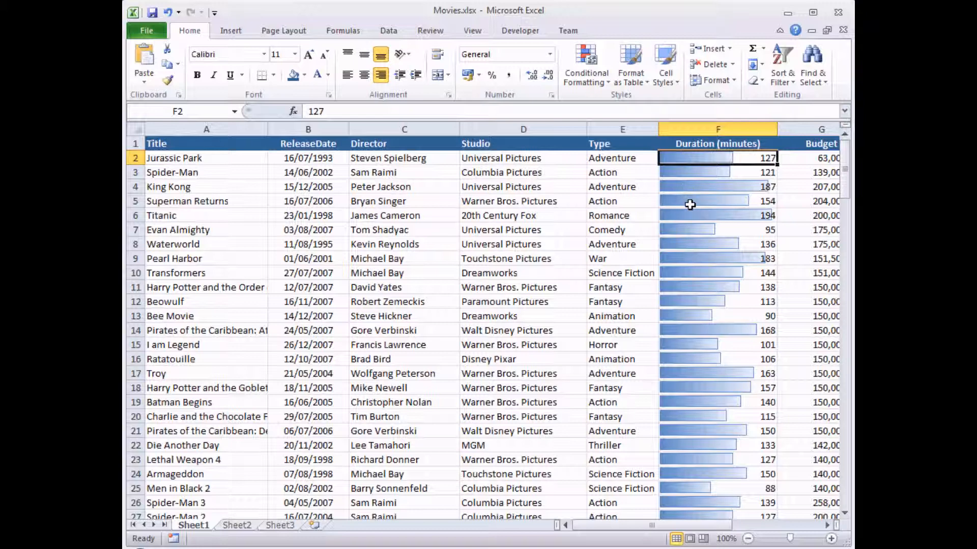
# Step: Open Manage Rules and select the Data Bar rule for $F$2:$F$161
pyautogui.click(585, 64)
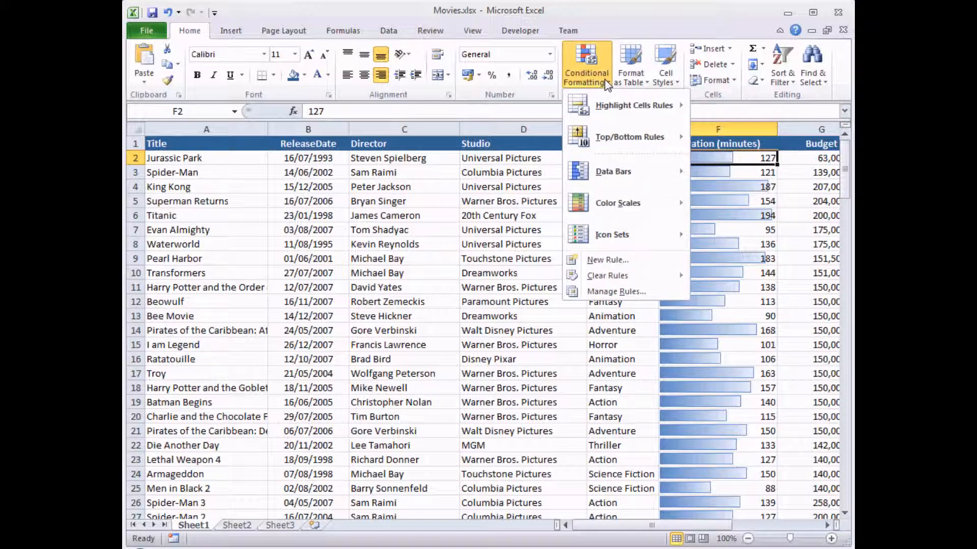
pyautogui.moveTo(616, 291)
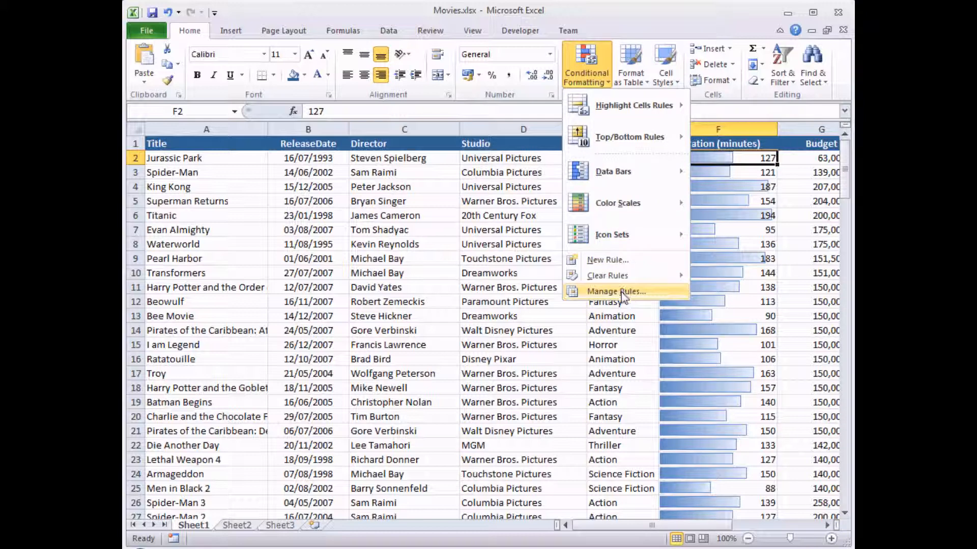
pyautogui.click(616, 291)
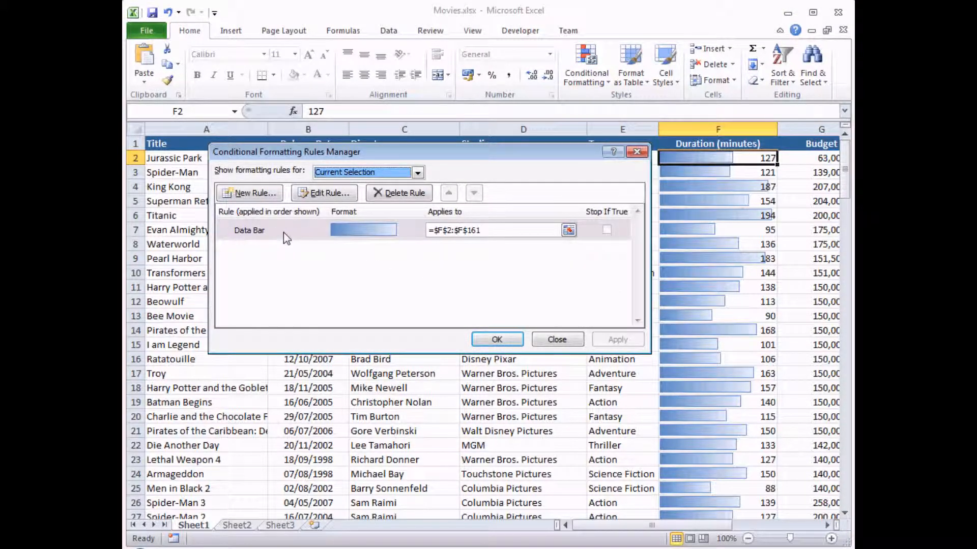
pyautogui.click(249, 230)
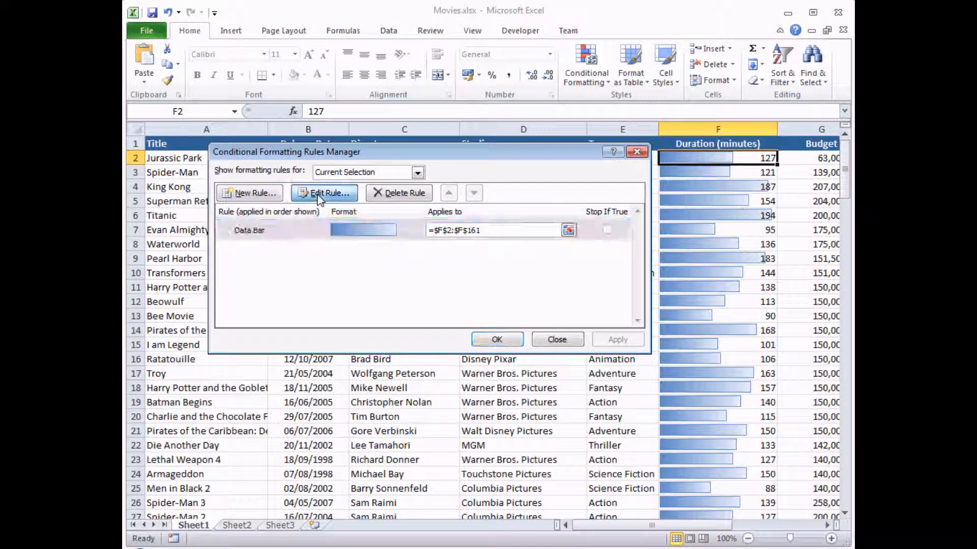
# Step: Edit the Data Bar rule so its minimum is Lowest Value and maximum Highest Value
pyautogui.click(324, 192)
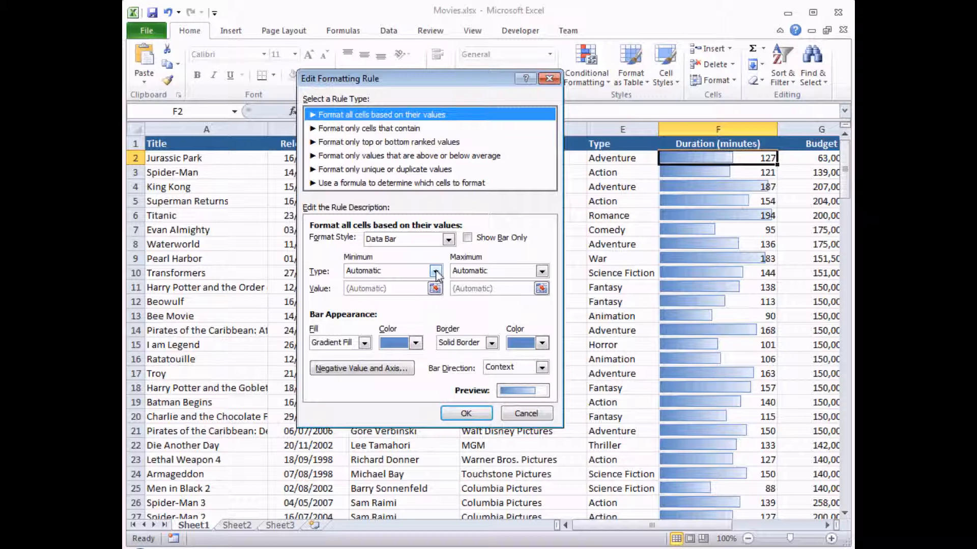
pyautogui.click(436, 270)
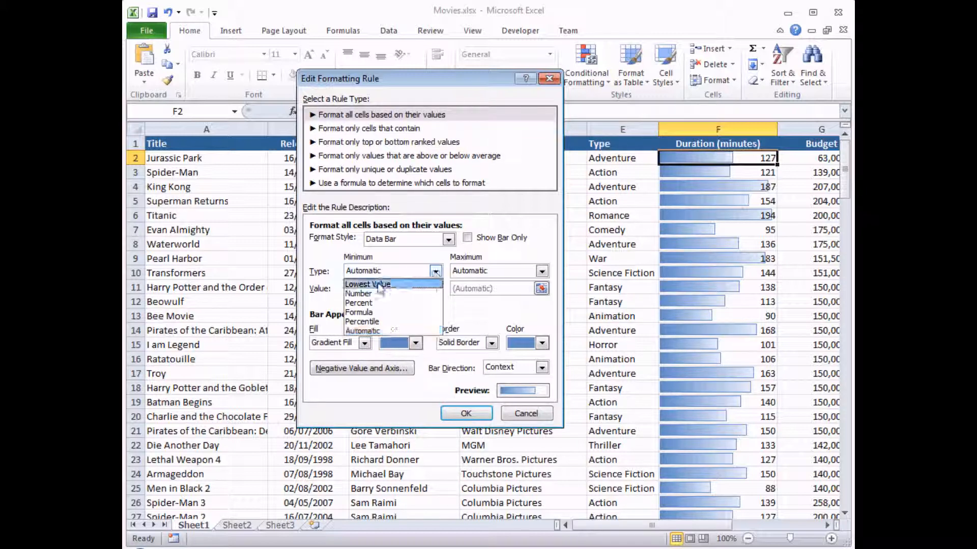
pyautogui.click(366, 284)
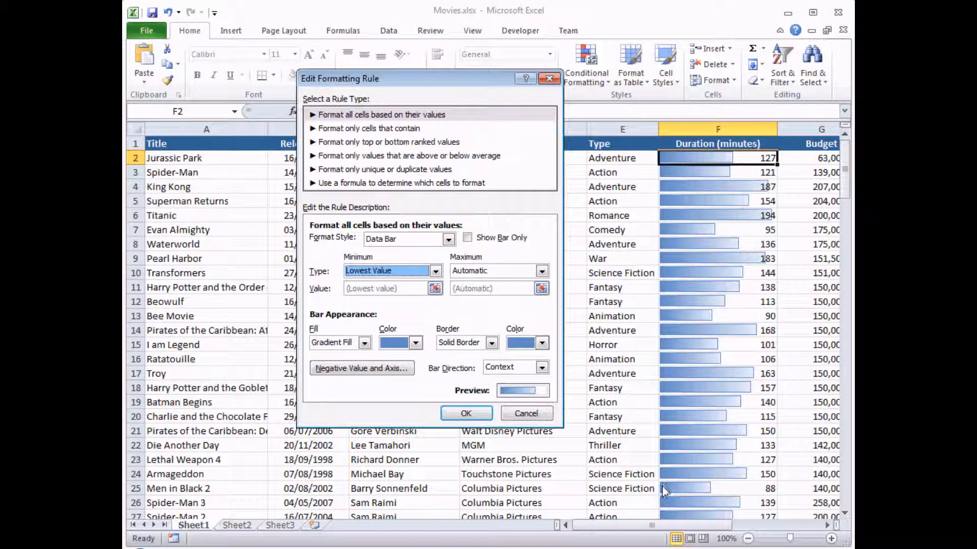
pyautogui.moveTo(772, 488)
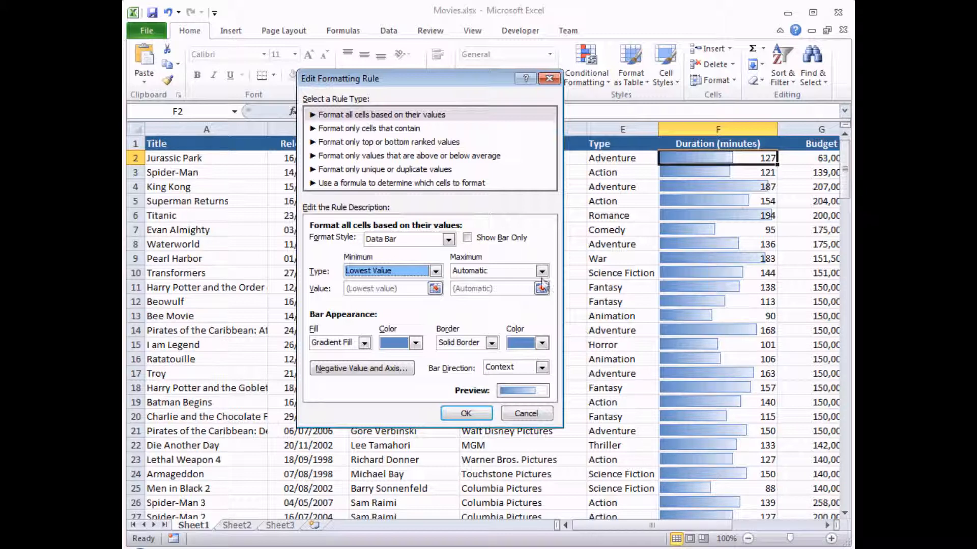
pyautogui.click(540, 270)
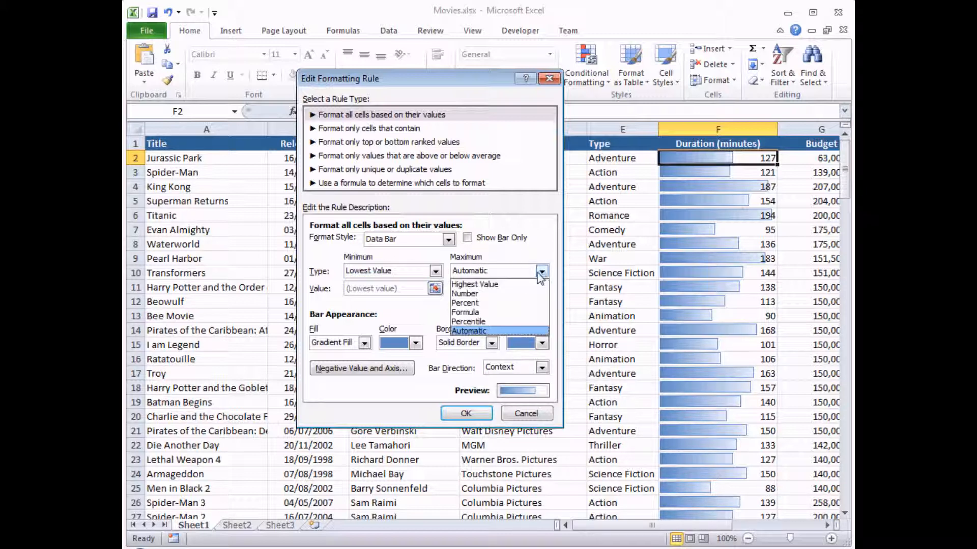
pyautogui.click(474, 284)
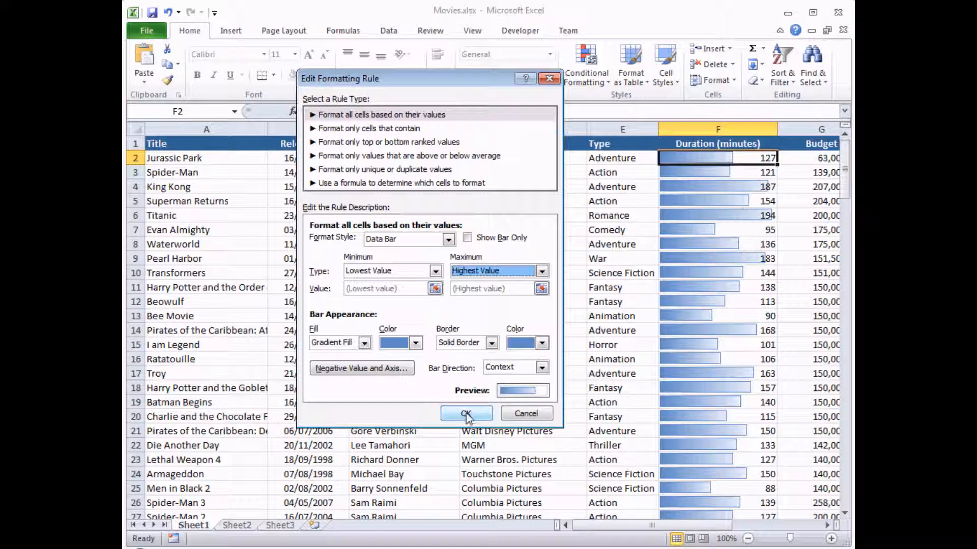
pyautogui.click(465, 415)
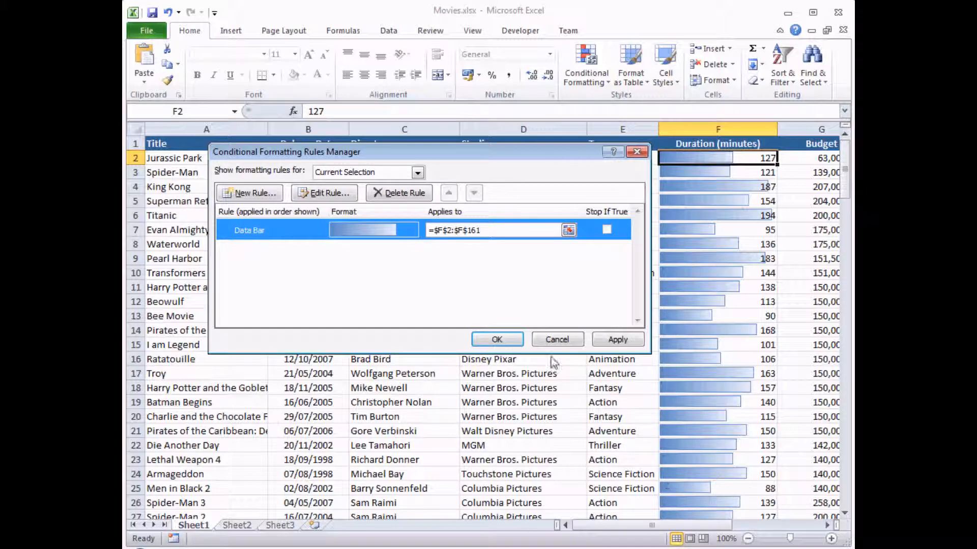
# Step: Apply the revised bar rule, then inspect the 200,000,000 and 139,000,000 Budget cells
pyautogui.click(496, 339)
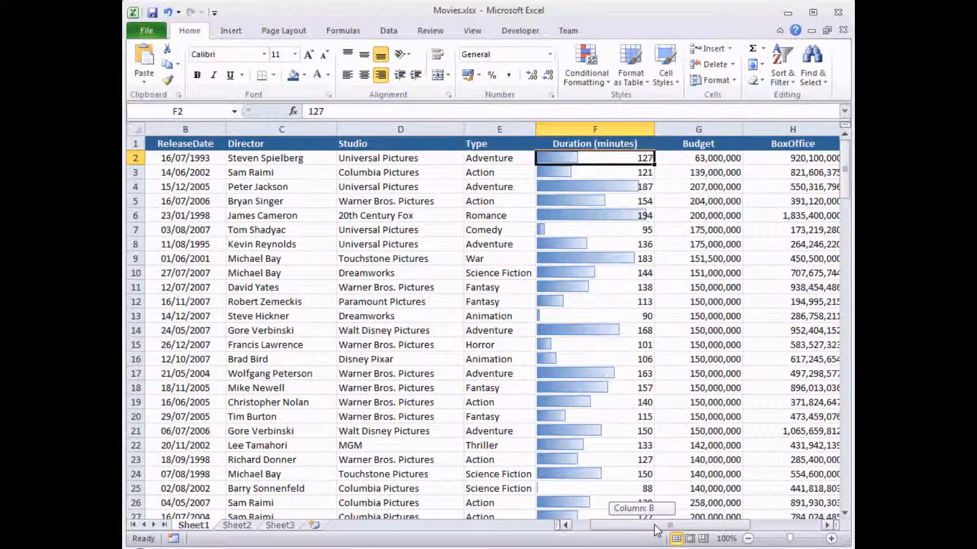
pyautogui.hscroll(3)
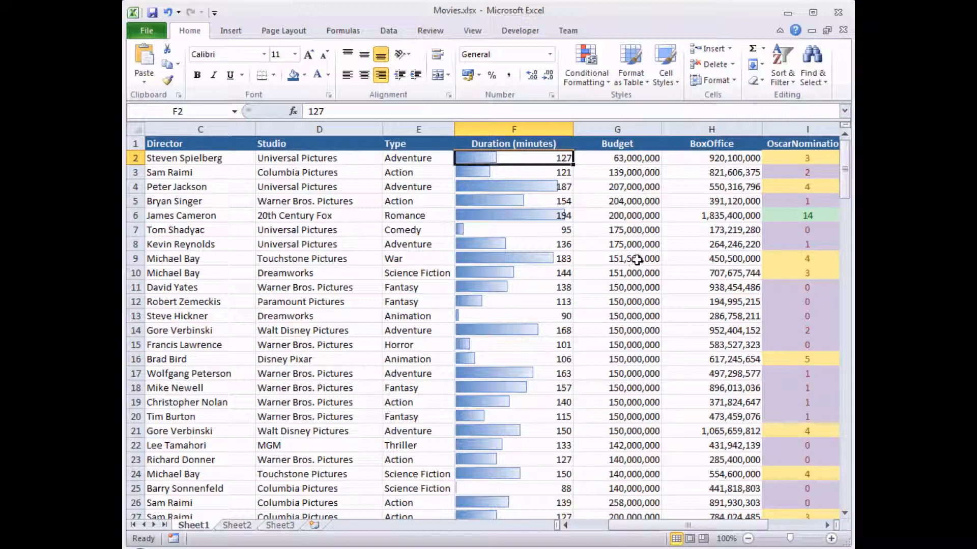
pyautogui.moveTo(613, 182)
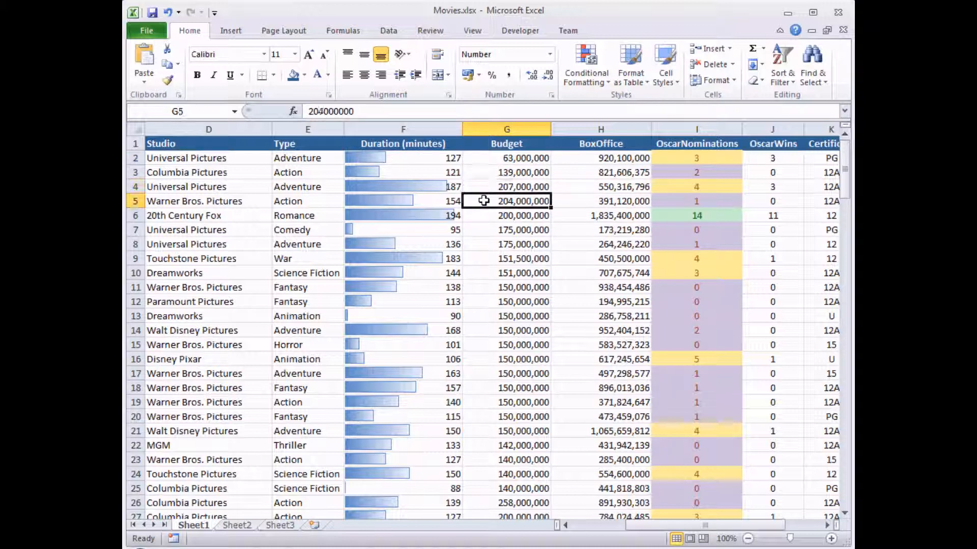
pyautogui.click(506, 215)
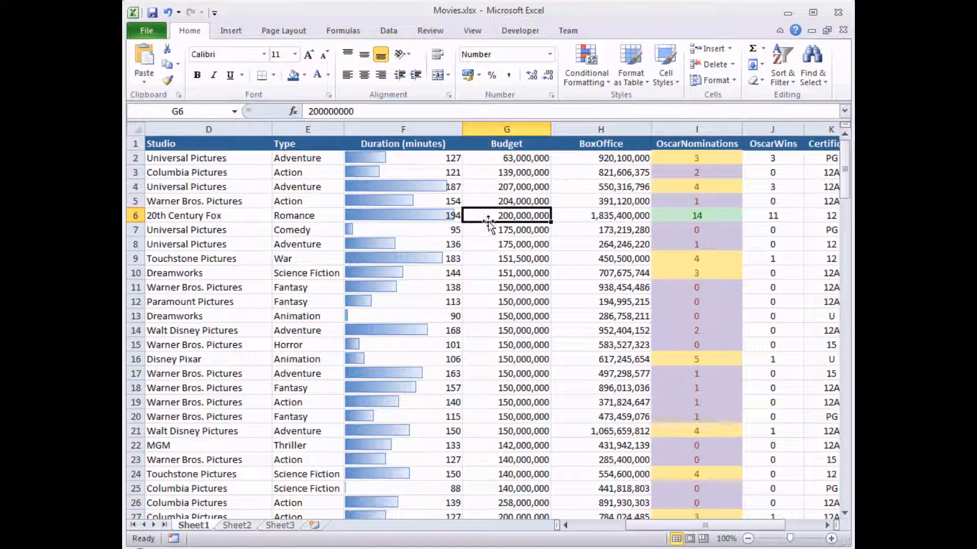
pyautogui.click(505, 172)
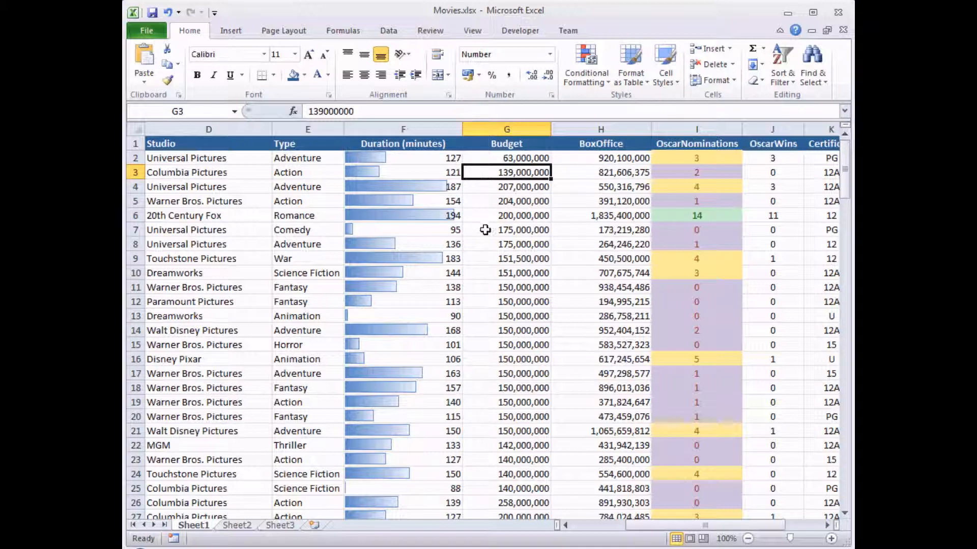
pyautogui.moveTo(490, 158)
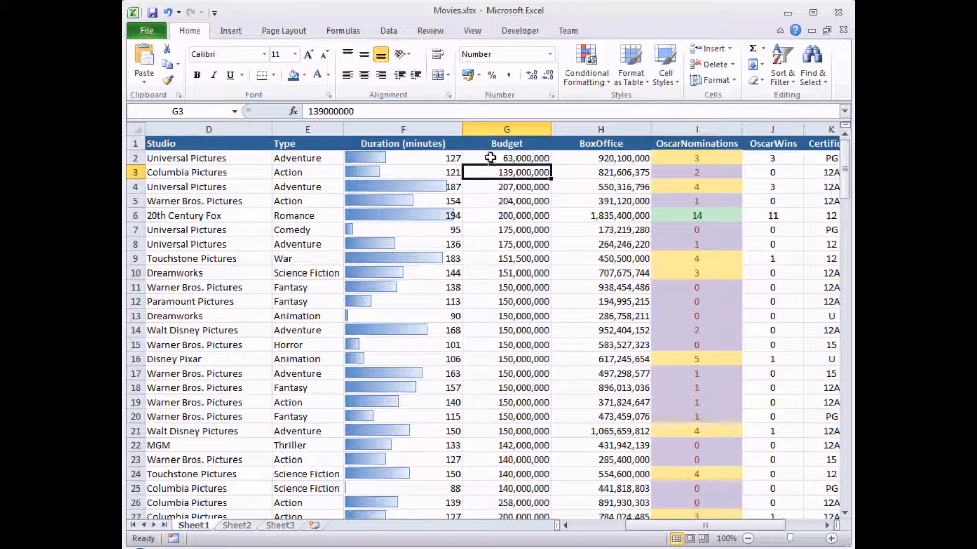
# Step: Apply the 3 Traffic Lights (Unrimmed) icon set to the Budget values
pyautogui.click(506, 158)
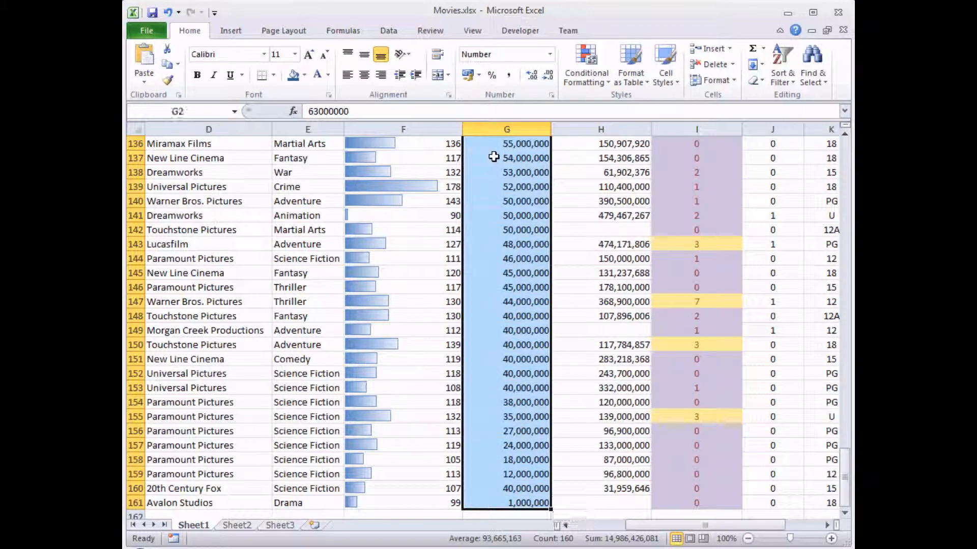
pyautogui.moveTo(584, 66)
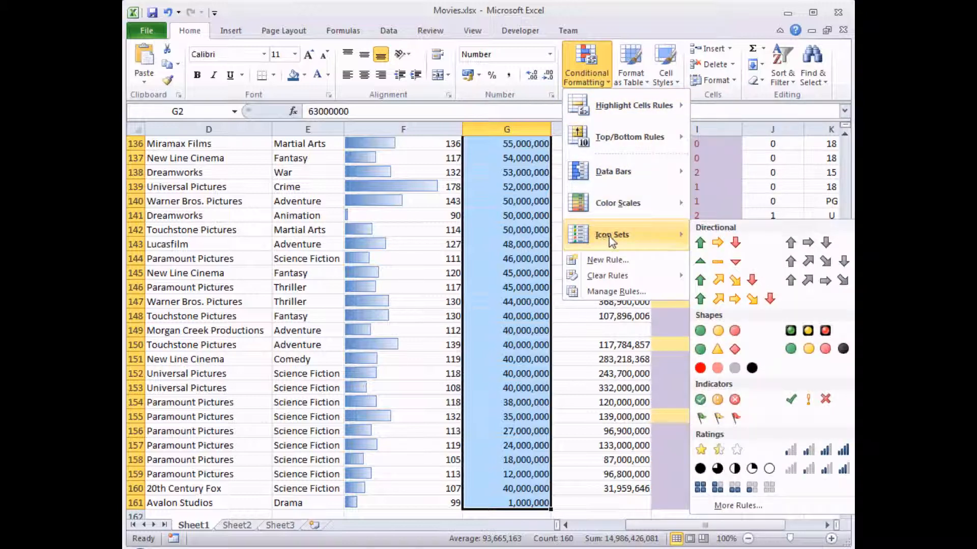
pyautogui.moveTo(617, 202)
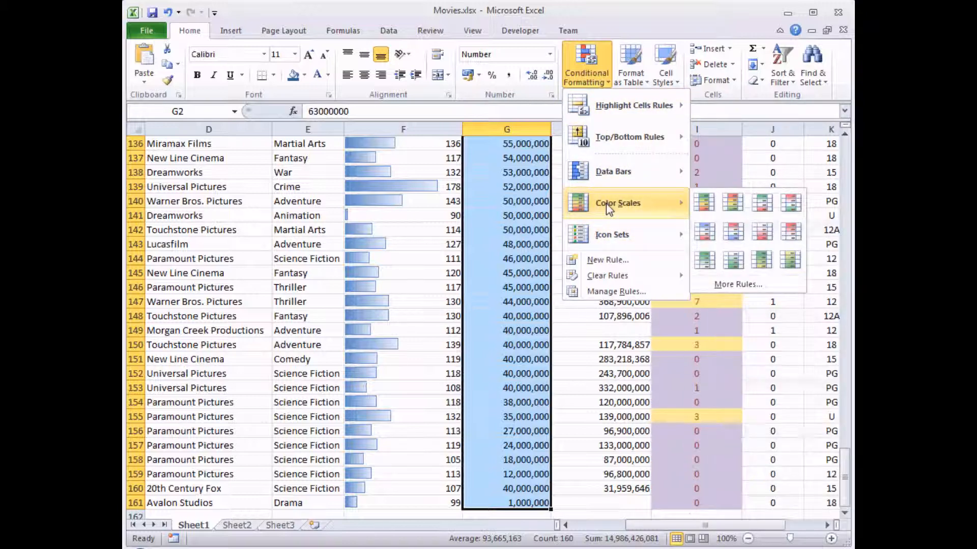
pyautogui.moveTo(607, 202)
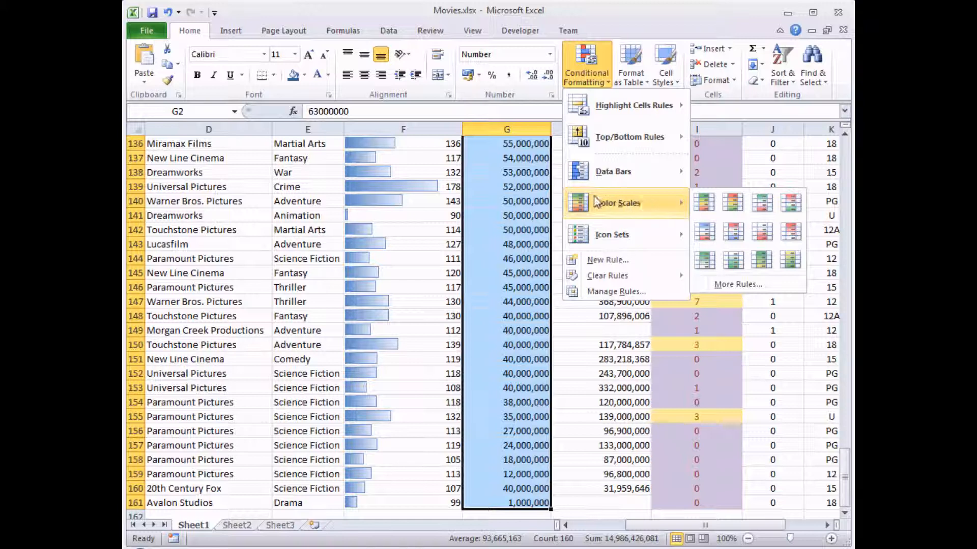
pyautogui.moveTo(652, 202)
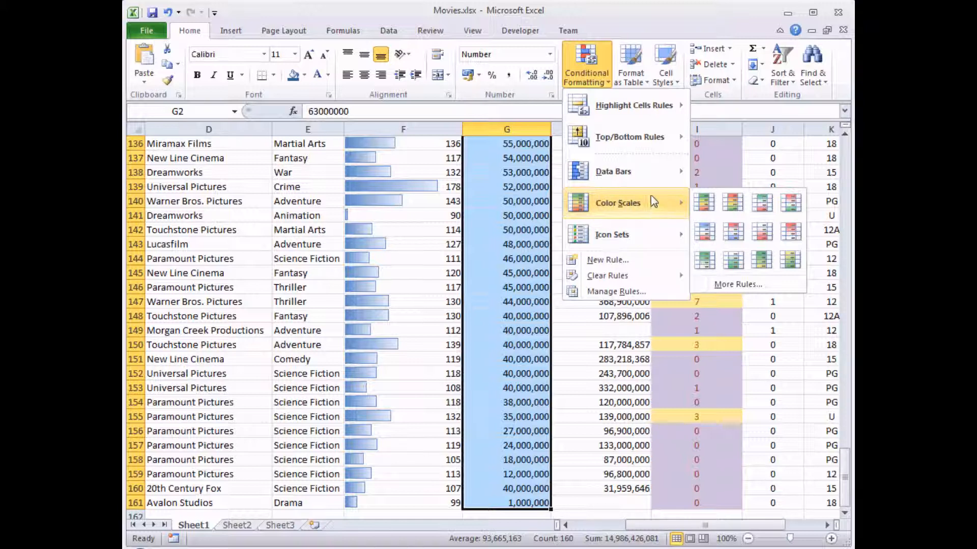
pyautogui.moveTo(647, 214)
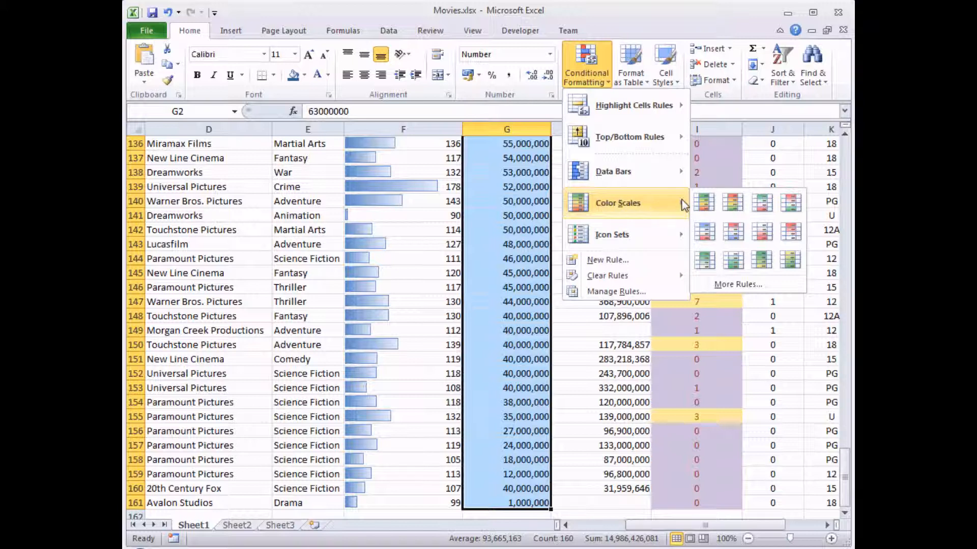
pyautogui.moveTo(678, 209)
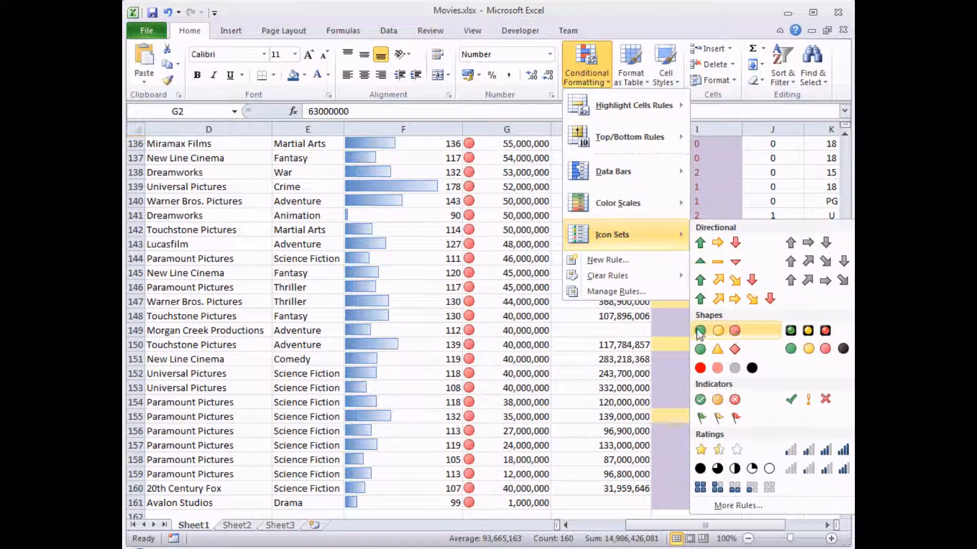
pyautogui.moveTo(719, 336)
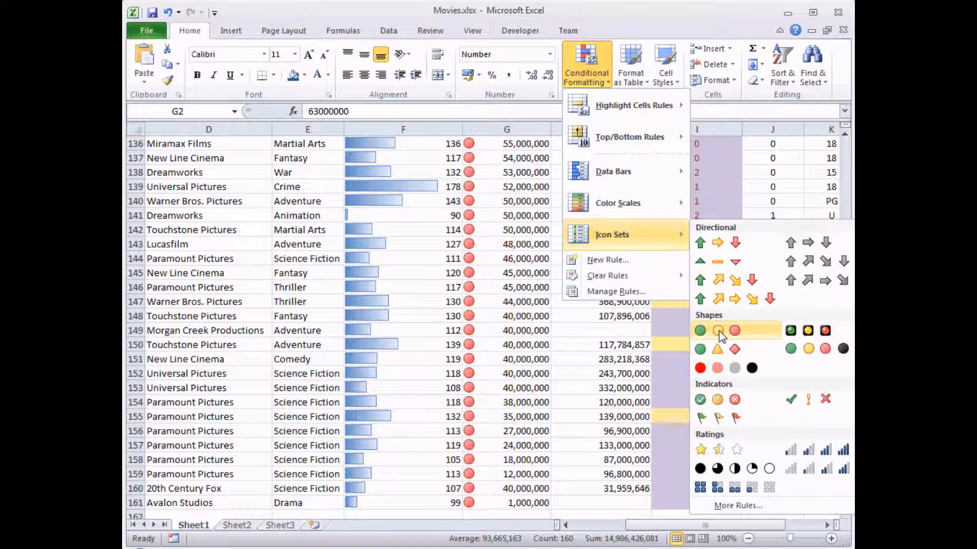
pyautogui.click(716, 330)
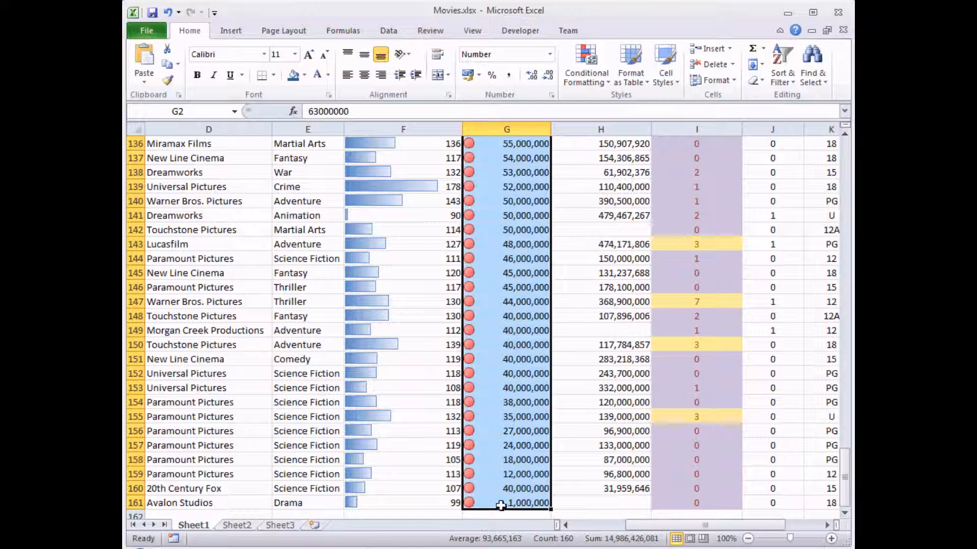
pyautogui.moveTo(831, 430)
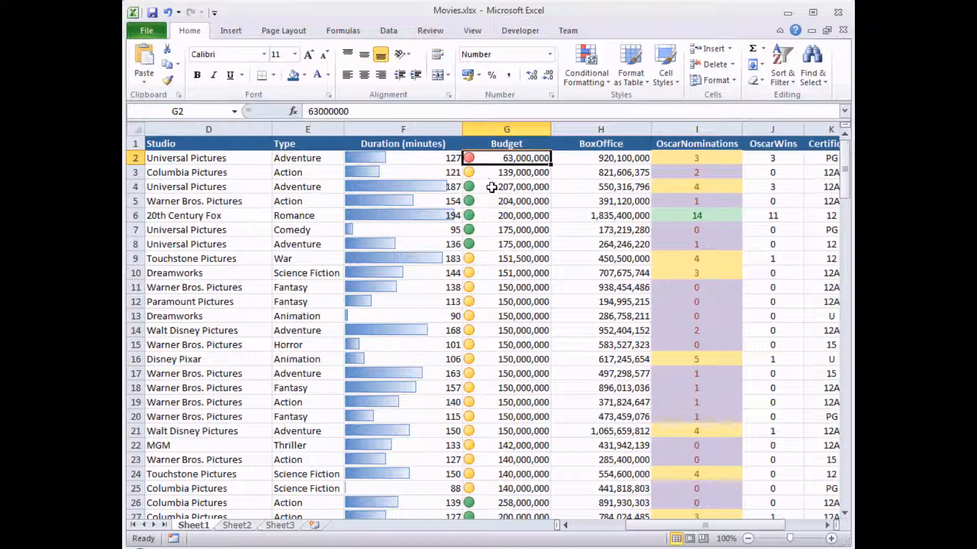
# Step: Check the icons on the 207,000,000 and 63,000,000 budgets, then reopen Conditional Formatting
pyautogui.click(505, 187)
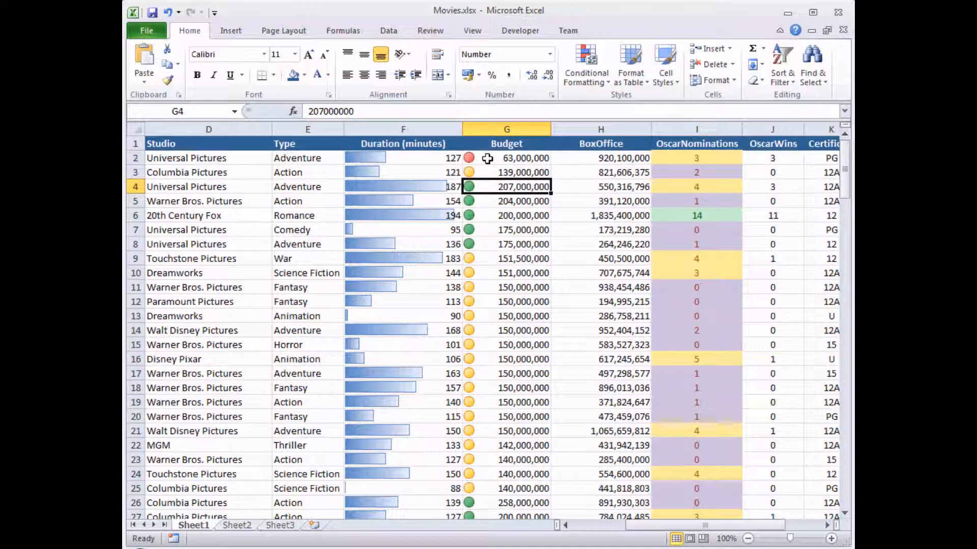
pyautogui.click(506, 158)
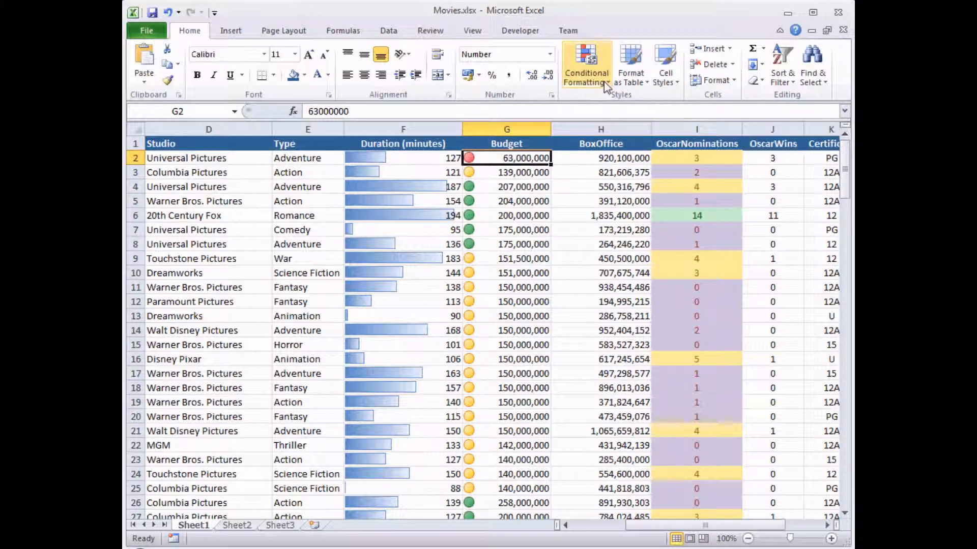
pyautogui.click(584, 64)
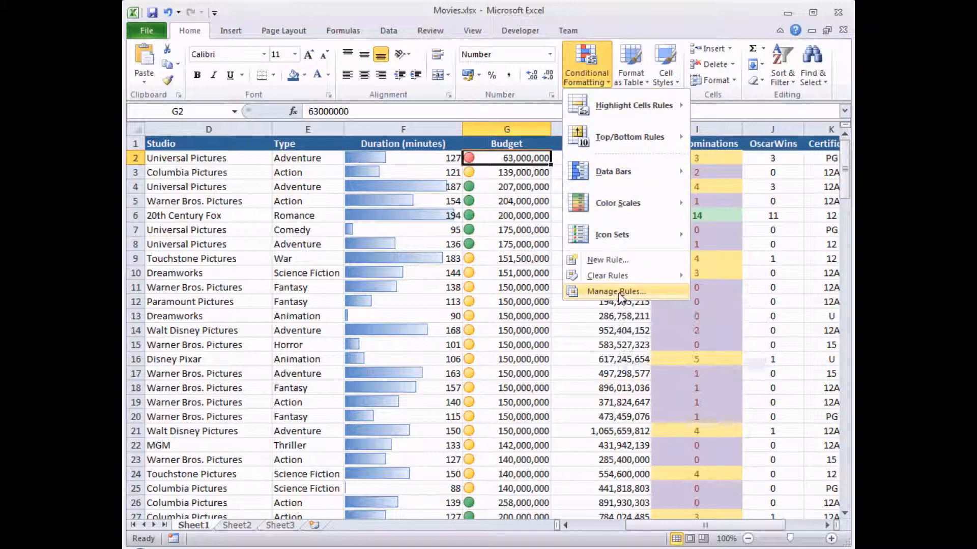
# Step: Reverse the Budget icon set's icon order, keeping the threshold type as Percent
pyautogui.click(616, 291)
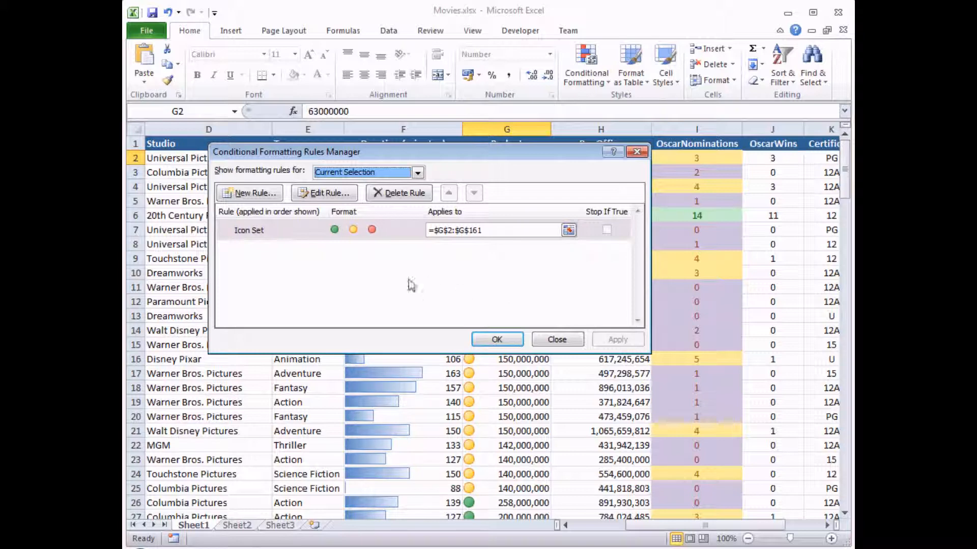
pyautogui.click(249, 229)
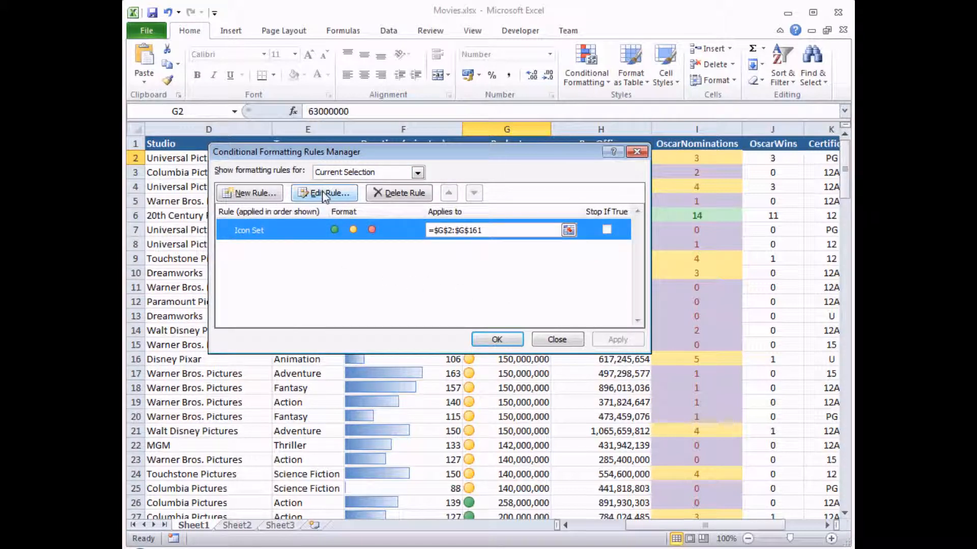
pyautogui.click(324, 192)
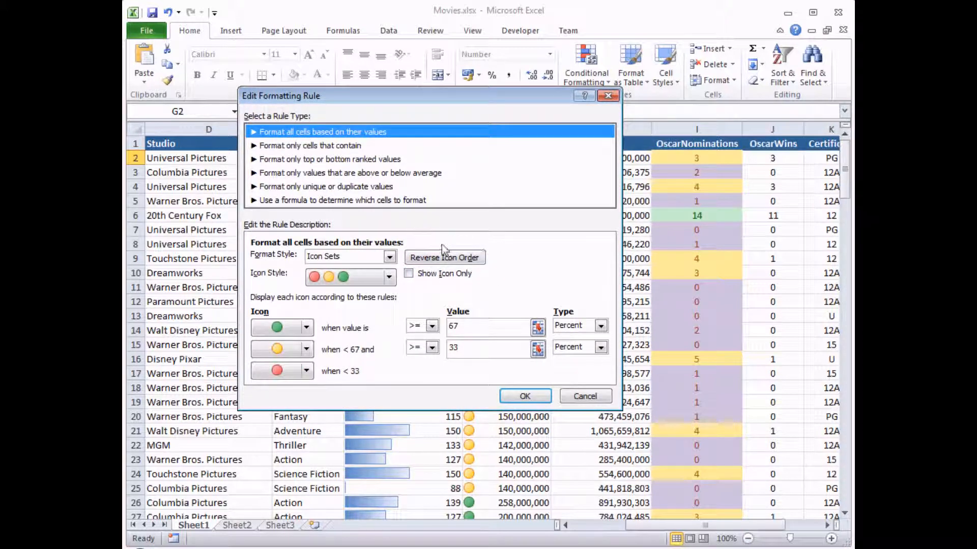
pyautogui.moveTo(426, 249)
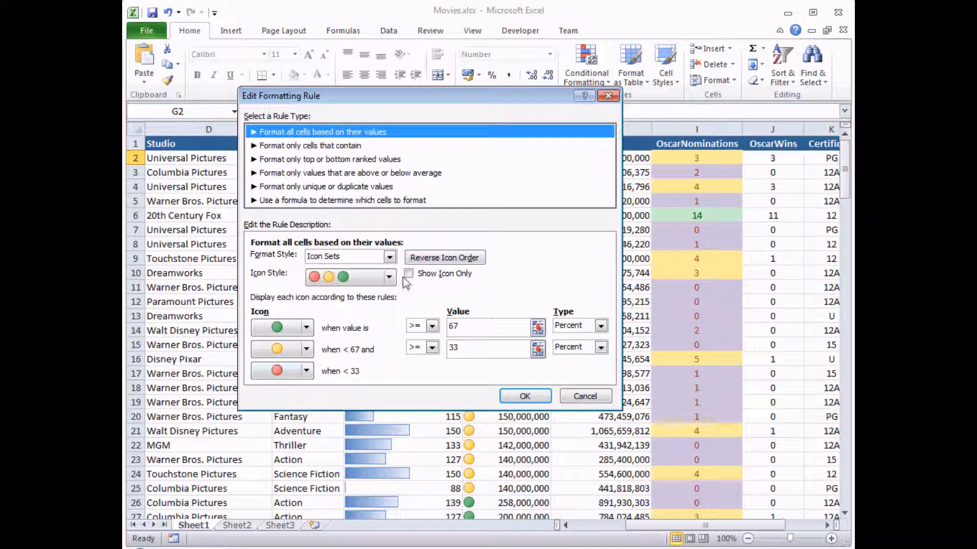
pyautogui.click(443, 258)
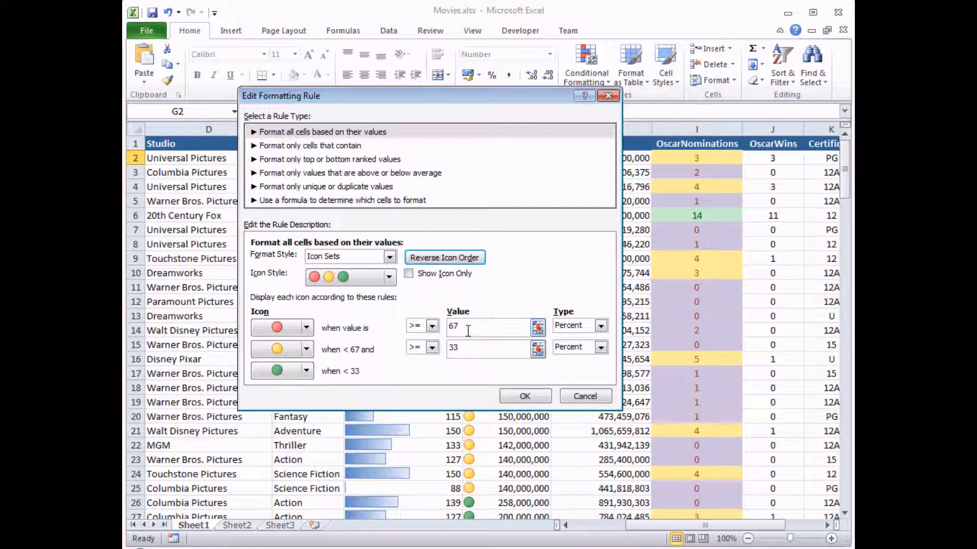
pyautogui.moveTo(318, 321)
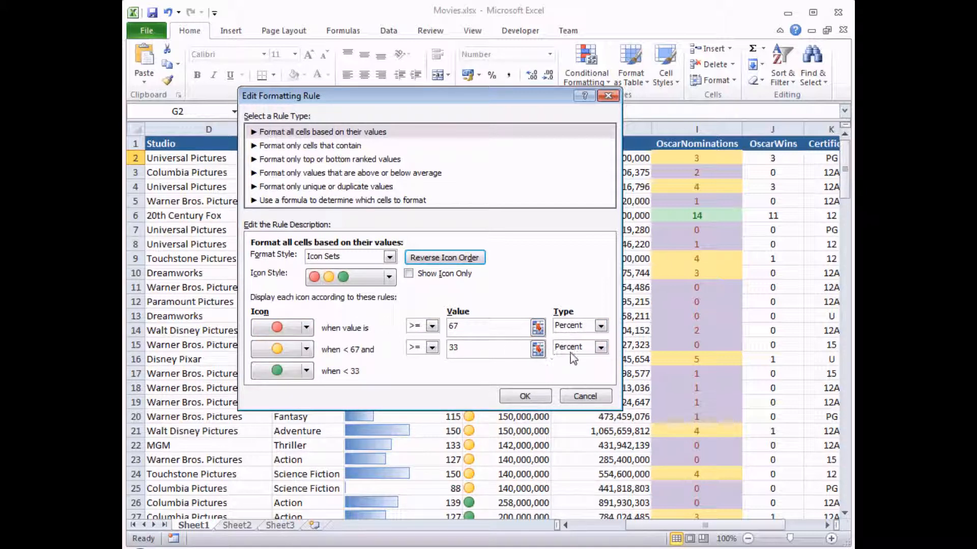
pyautogui.click(602, 325)
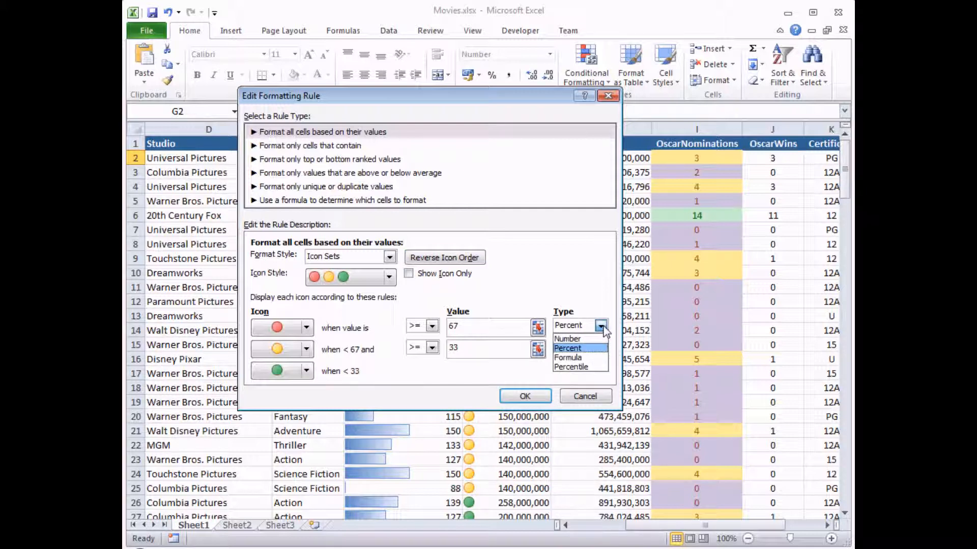
pyautogui.moveTo(567, 338)
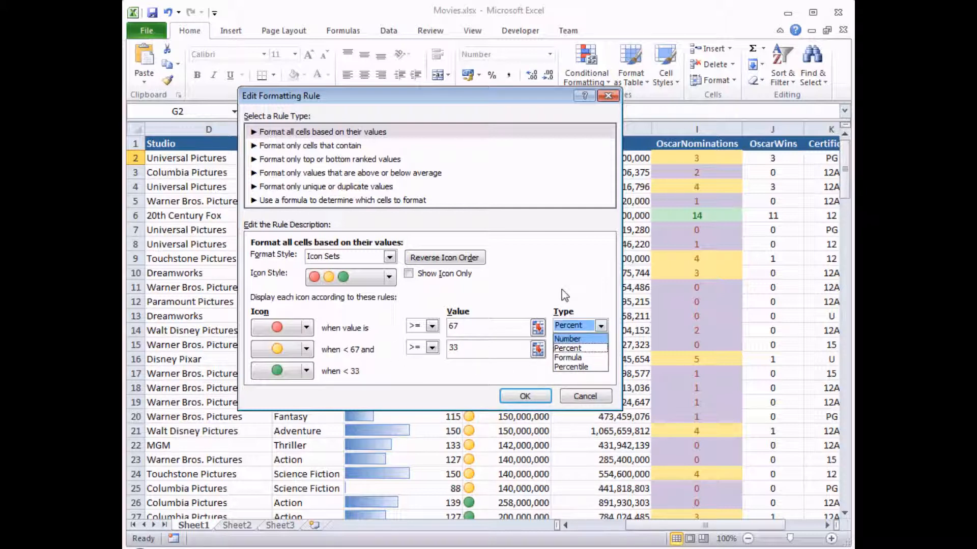
pyautogui.click(567, 347)
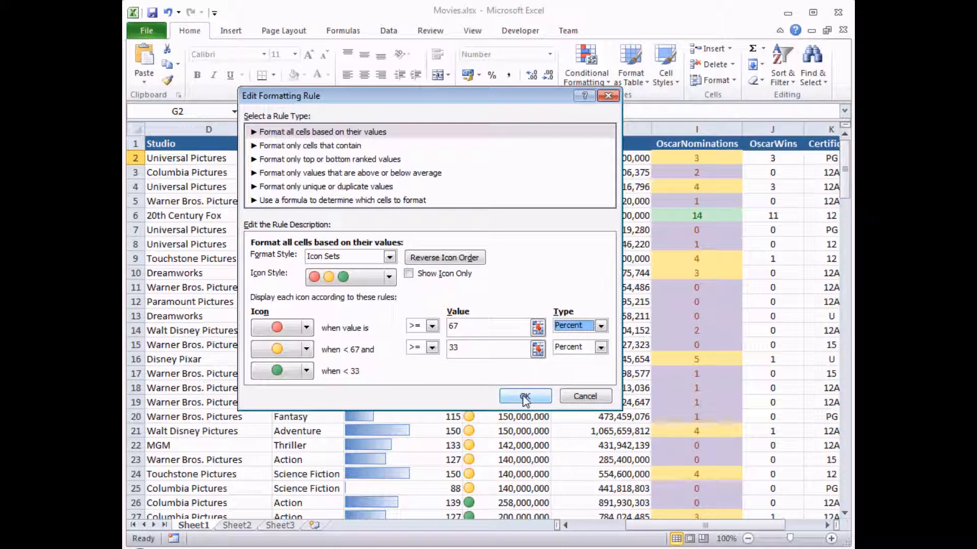
pyautogui.click(525, 397)
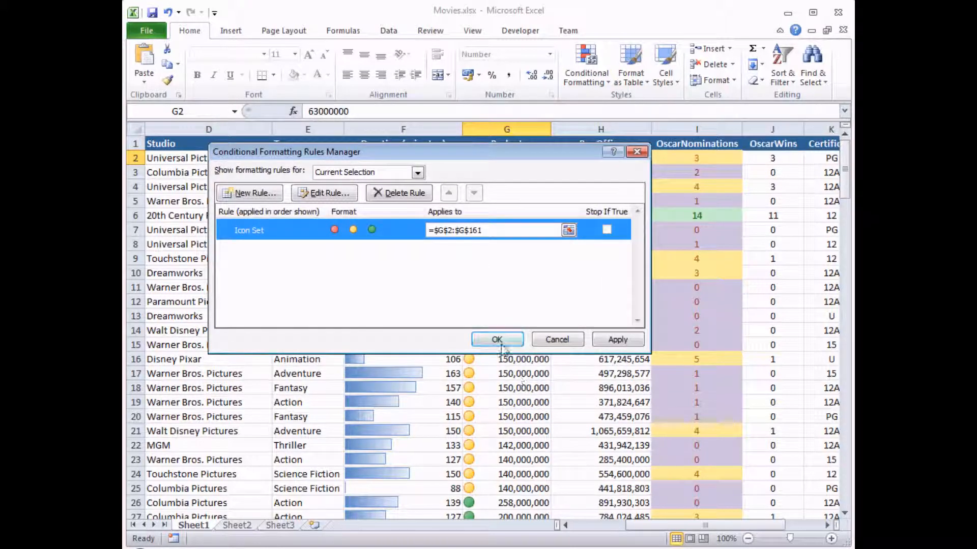
# Step: Confirm the Rules Manager so 63,000,000 shows green and 207,000,000 red
pyautogui.click(496, 339)
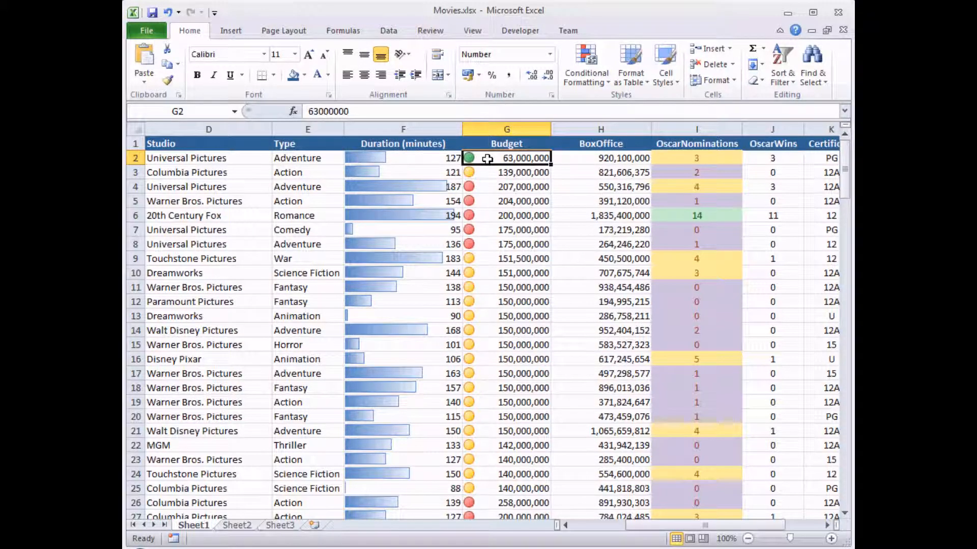
pyautogui.moveTo(498, 207)
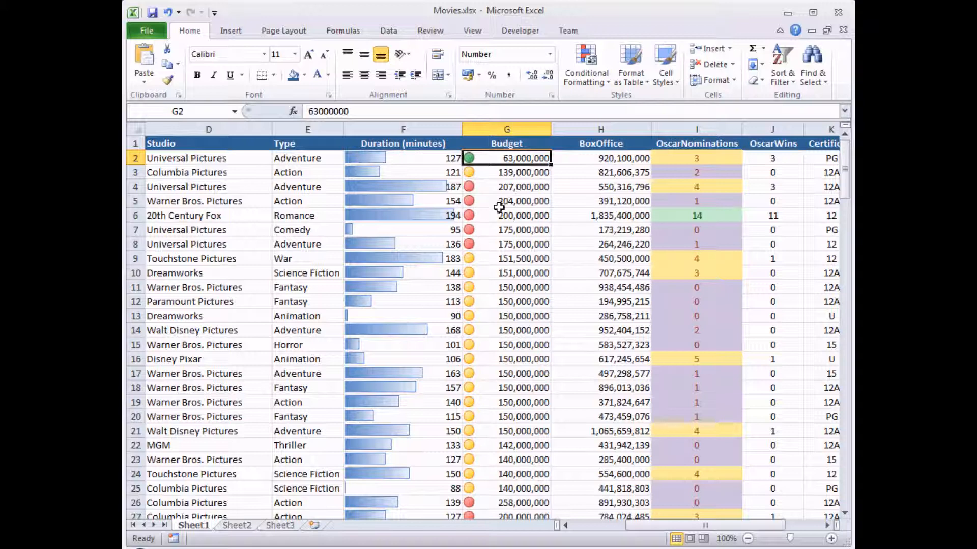